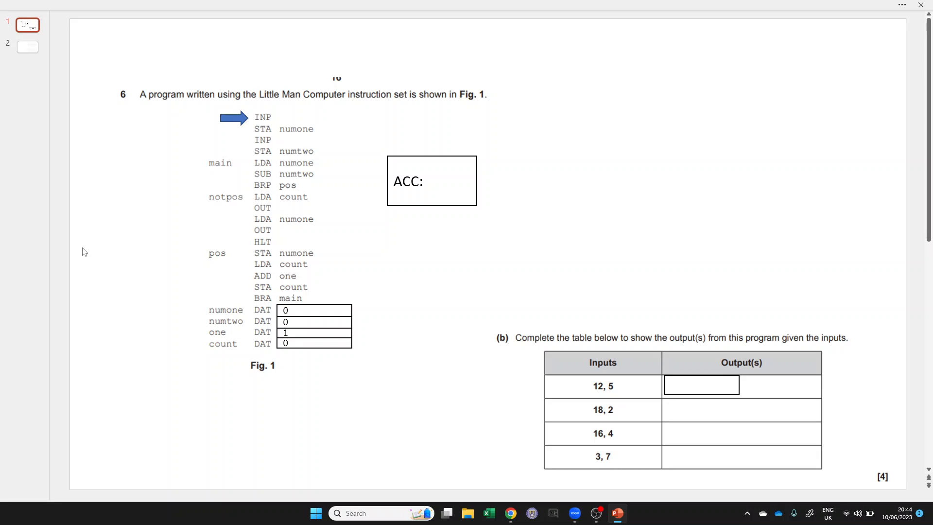
pyautogui.moveTo(212, 127)
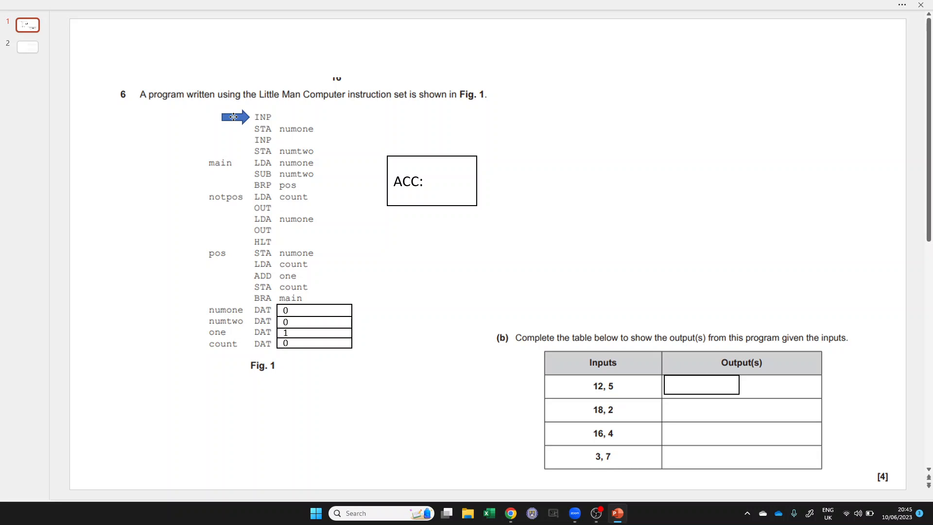
# Step: Set the ACC box to 12, move the trace arrow to STA numone, and store 12 in numone
pyautogui.click(416, 181)
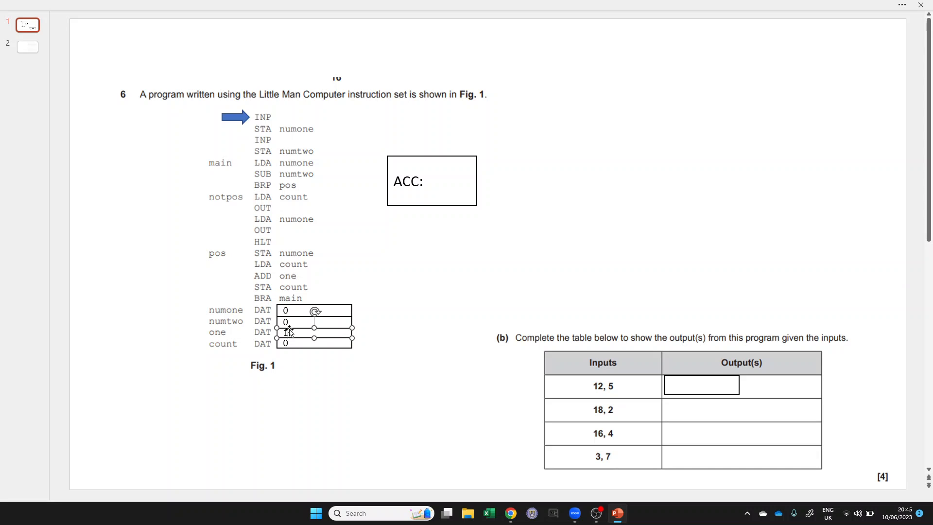
pyautogui.write('1')
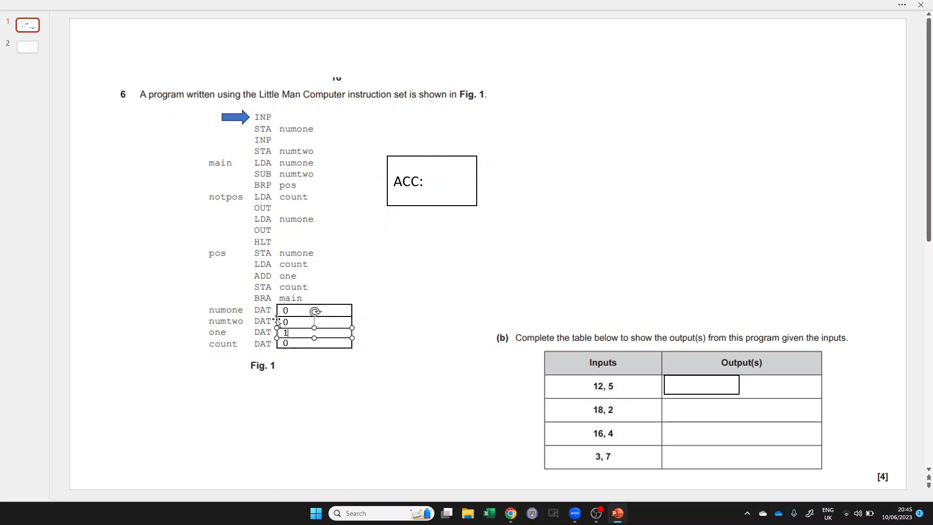
pyautogui.moveTo(283, 237)
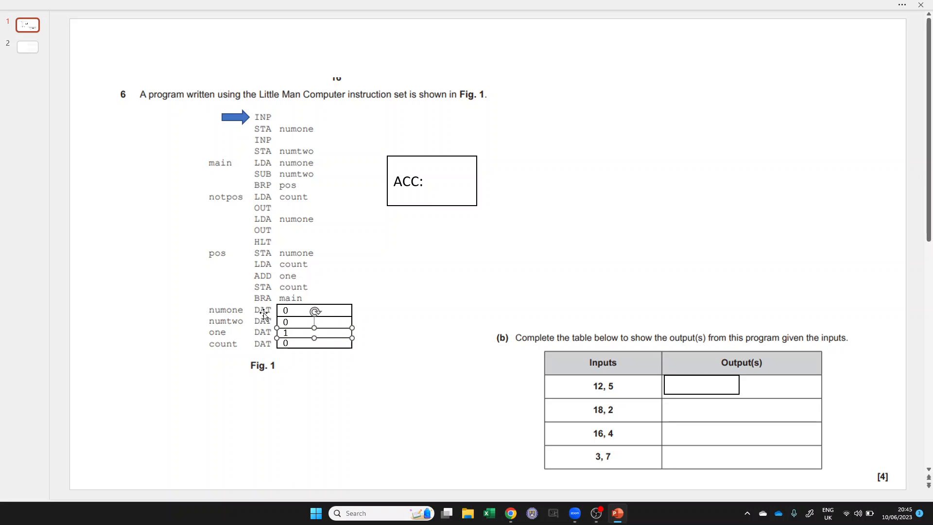
pyautogui.moveTo(273, 260)
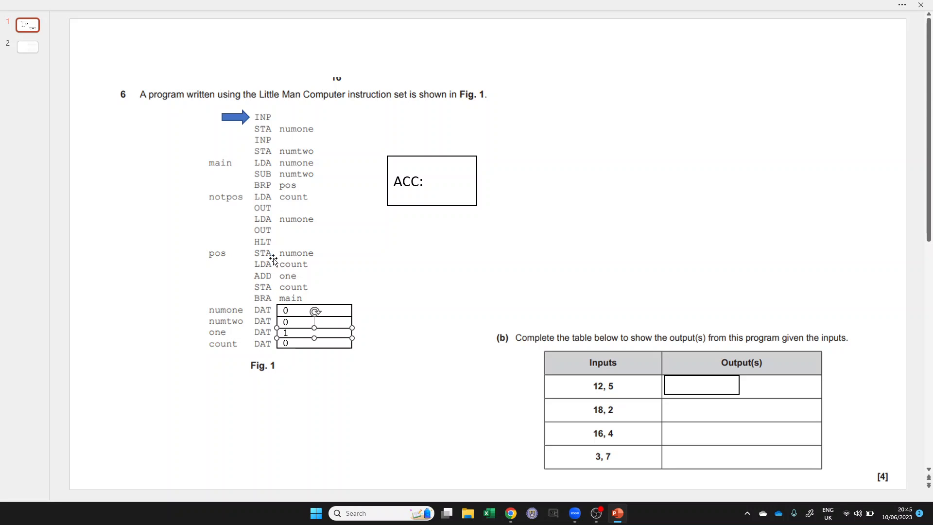
pyautogui.click(429, 181)
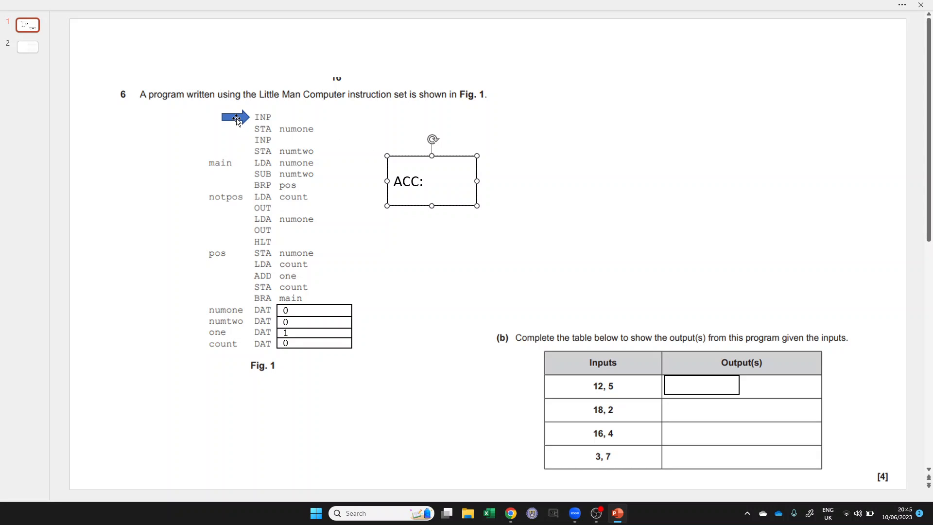
pyautogui.click(430, 181)
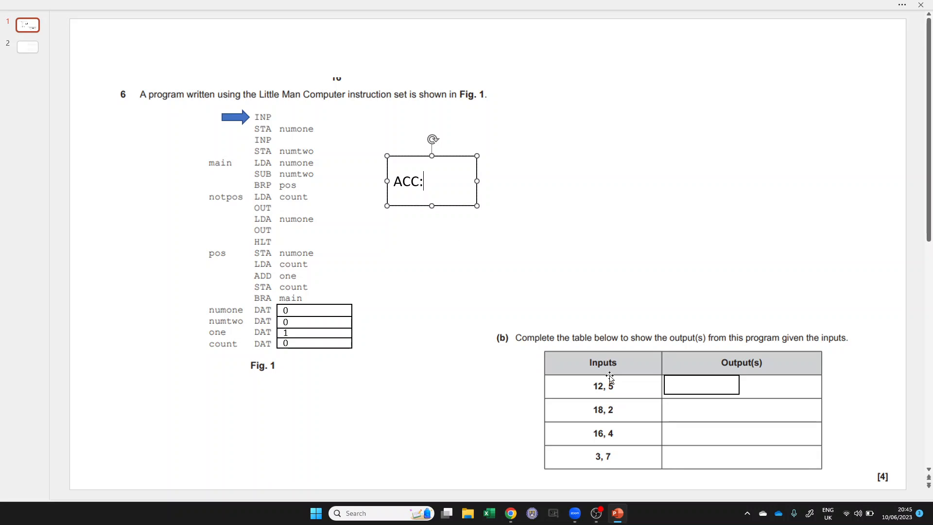
pyautogui.moveTo(472, 205)
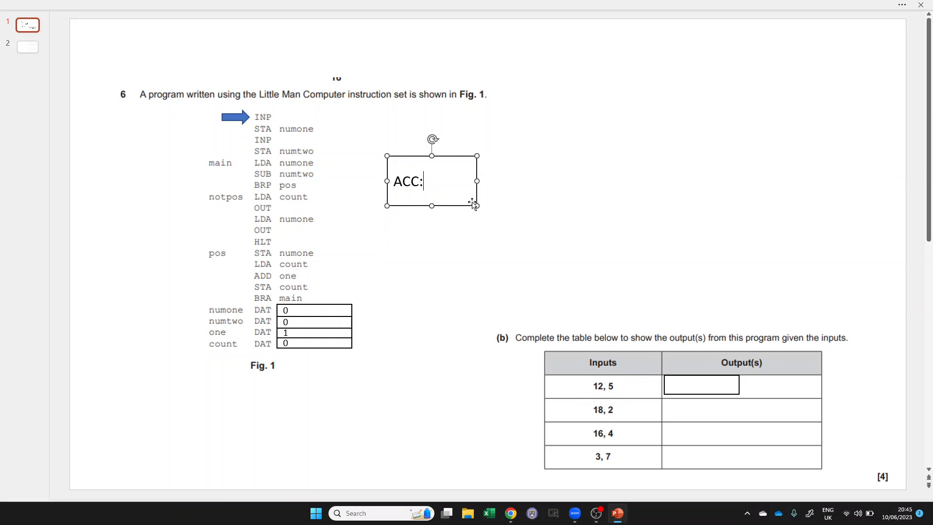
pyautogui.write('12')
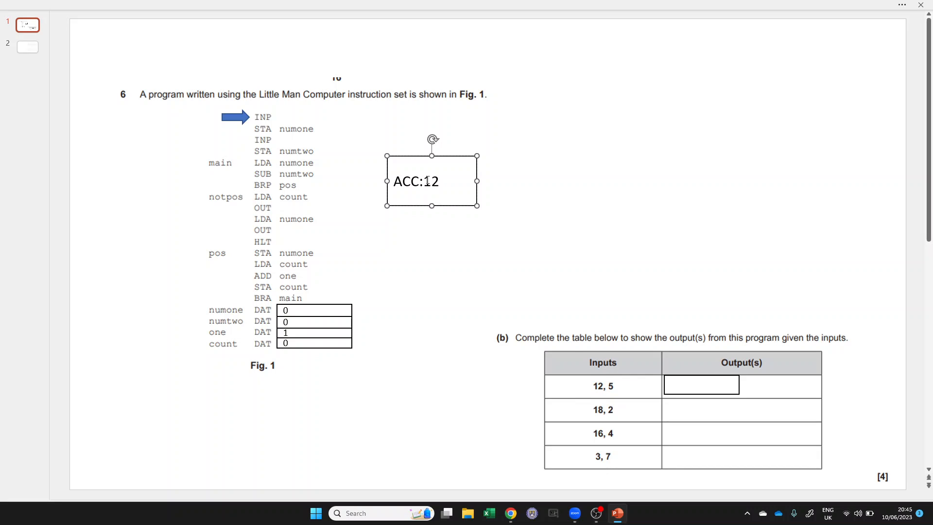
pyautogui.moveTo(265, 116)
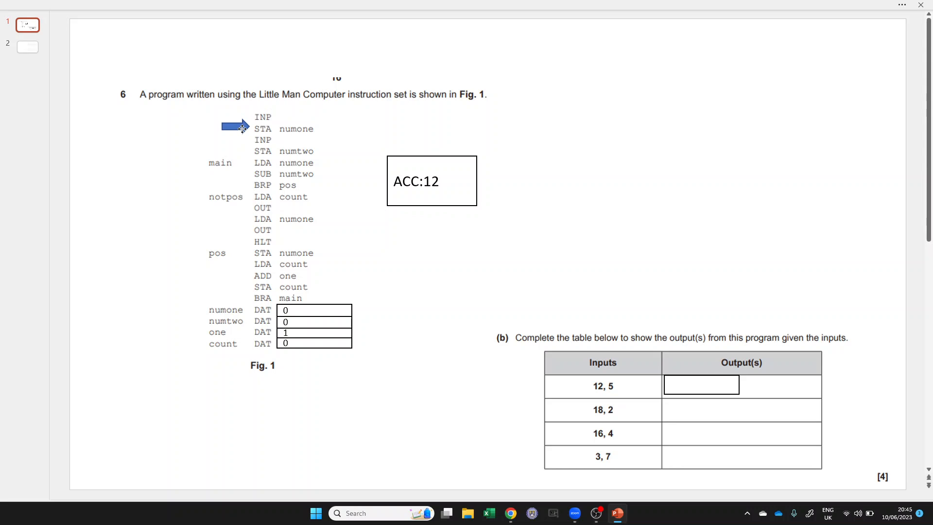
pyautogui.click(232, 127)
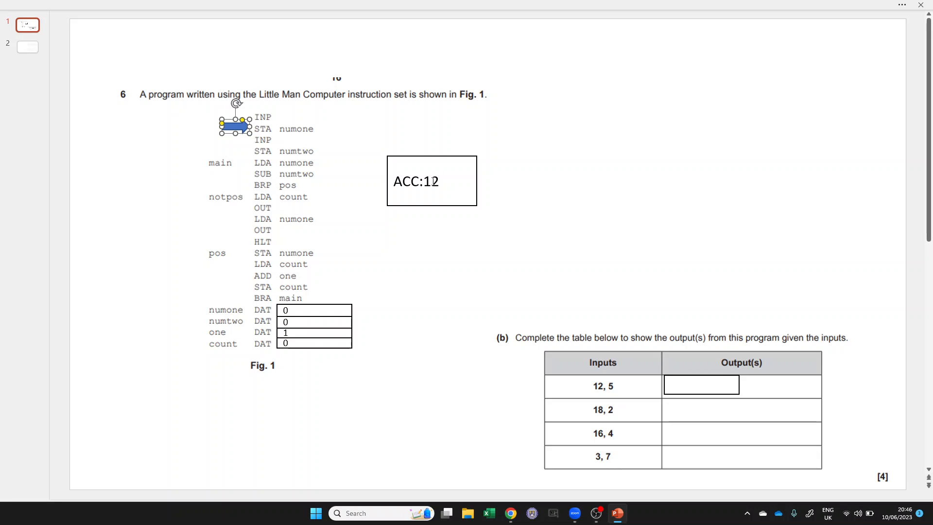
pyautogui.moveTo(287, 133)
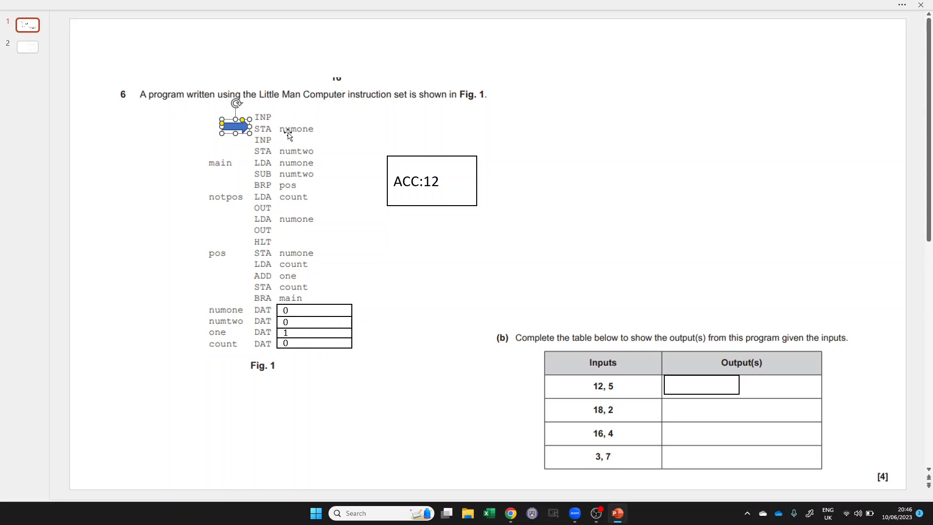
pyautogui.moveTo(233, 302)
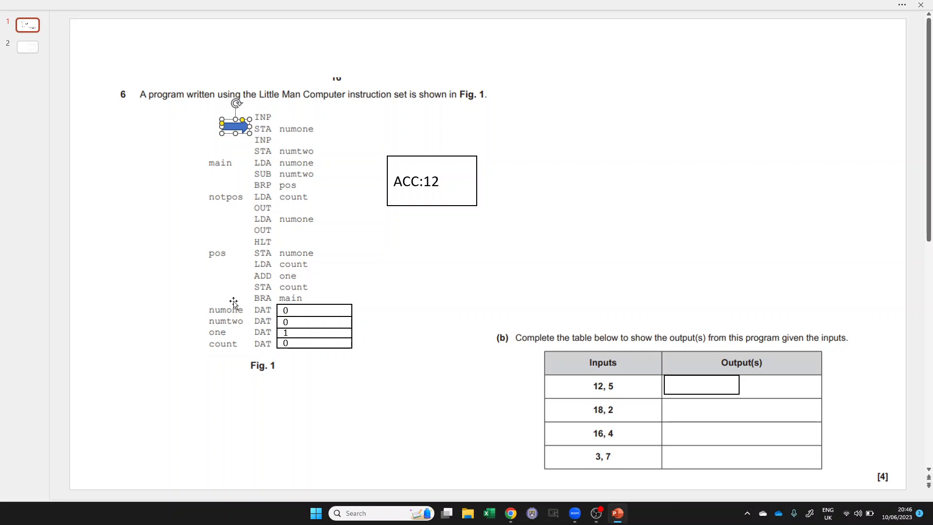
pyautogui.moveTo(259, 310)
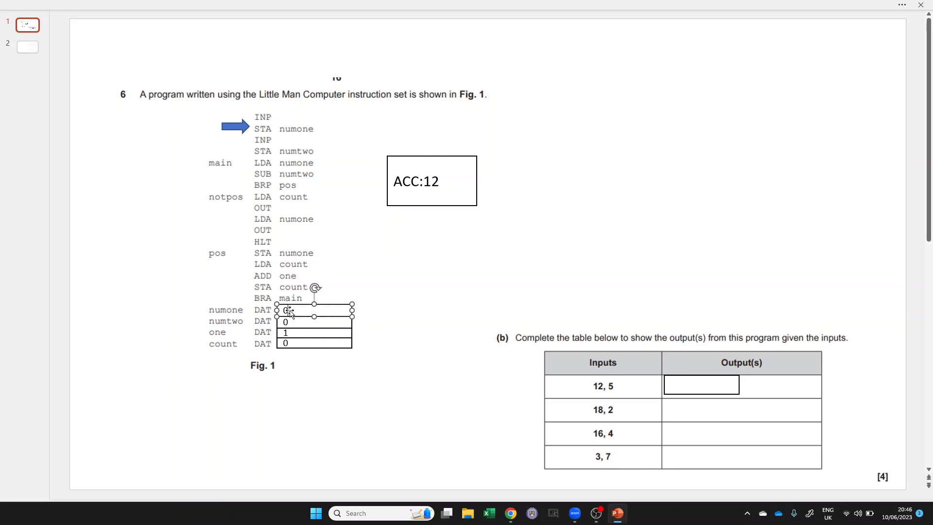
pyautogui.write('12')
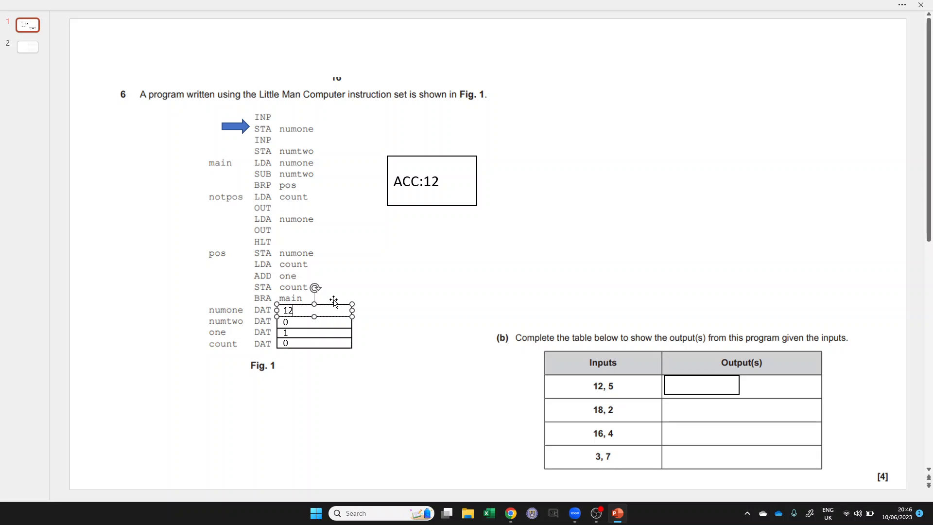
pyautogui.moveTo(218, 314)
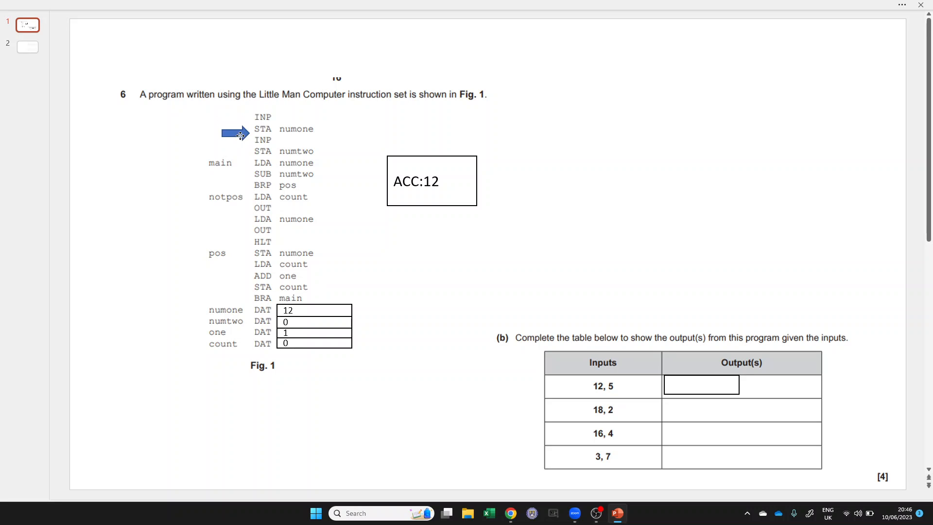
# Step: Set ACC to 5 after the second INP and store 5 in numtwo
pyautogui.click(233, 133)
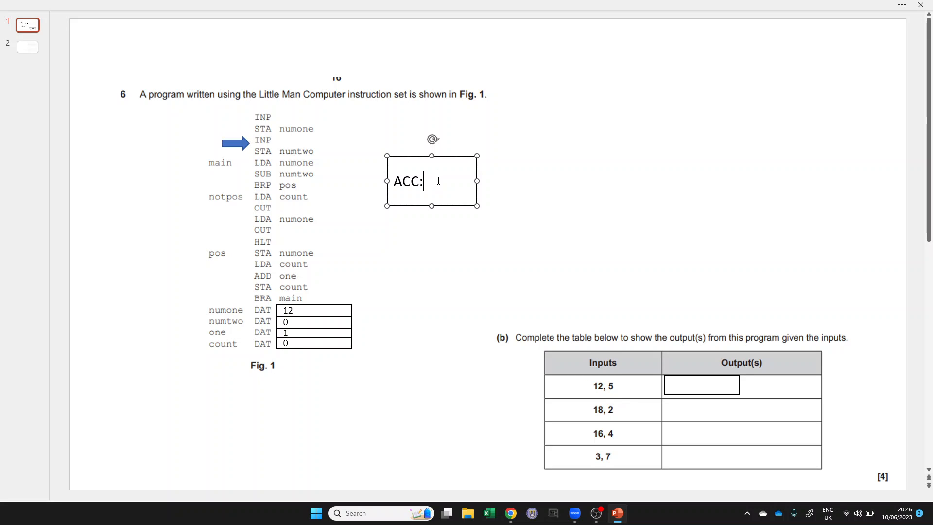
pyautogui.write('5')
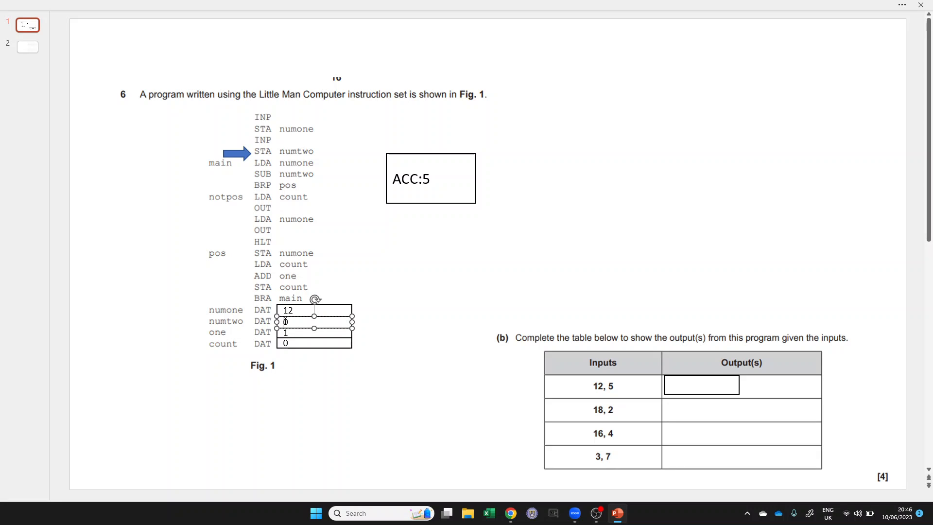
pyautogui.write('5')
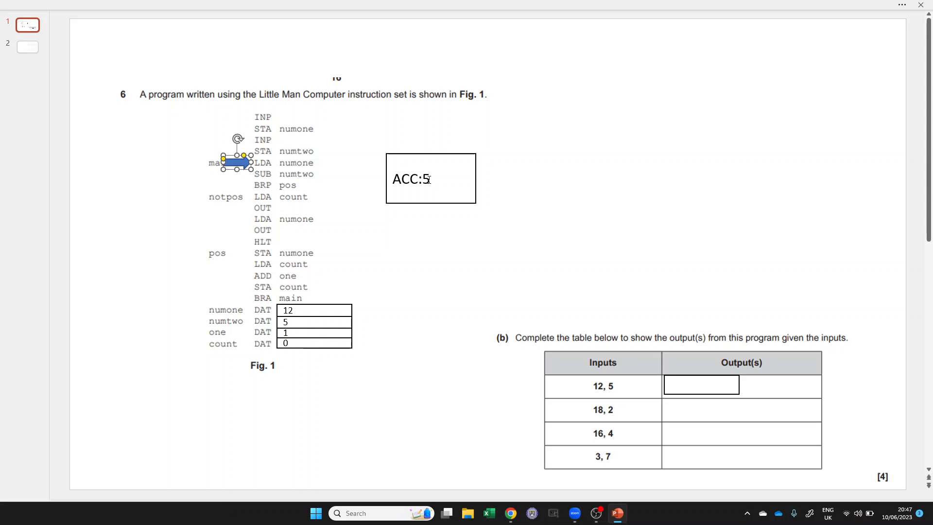
# Step: Set the ACC box back to 12, loaded from numone
pyautogui.write('12')
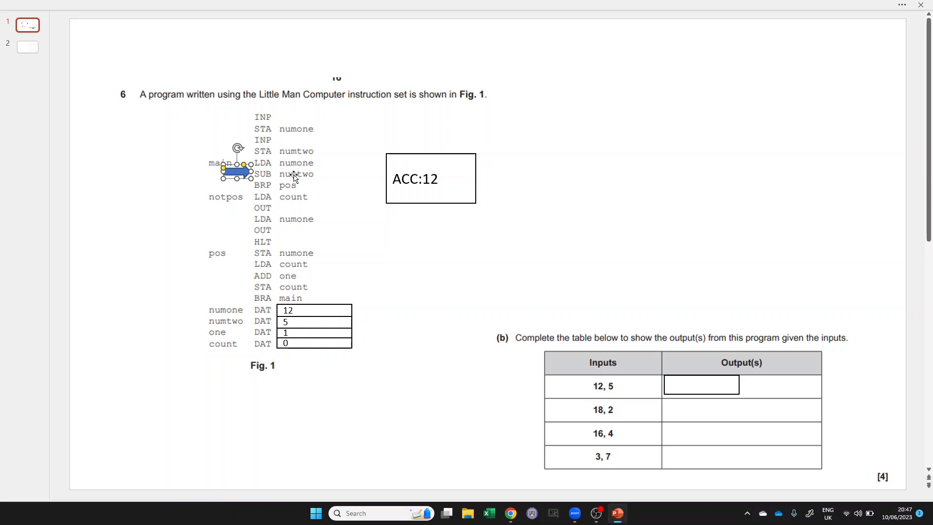
pyautogui.moveTo(299, 175)
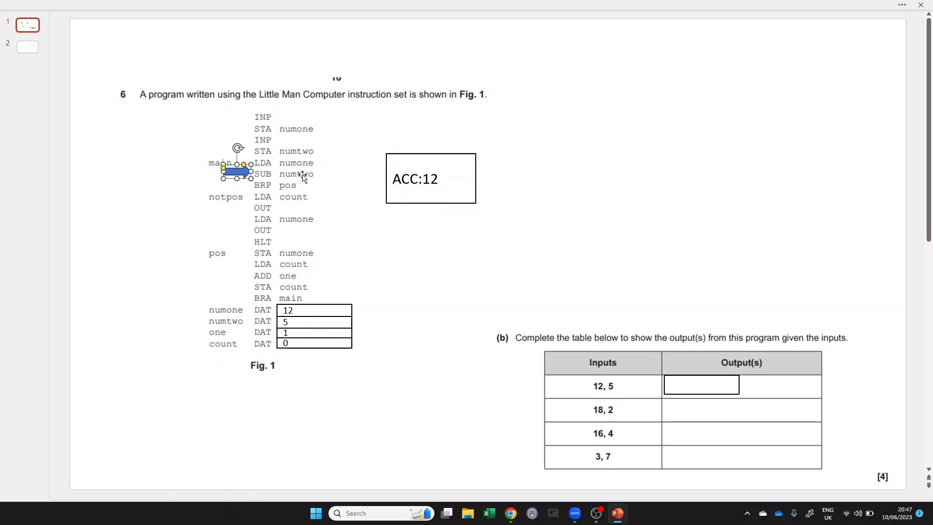
pyautogui.moveTo(297, 174)
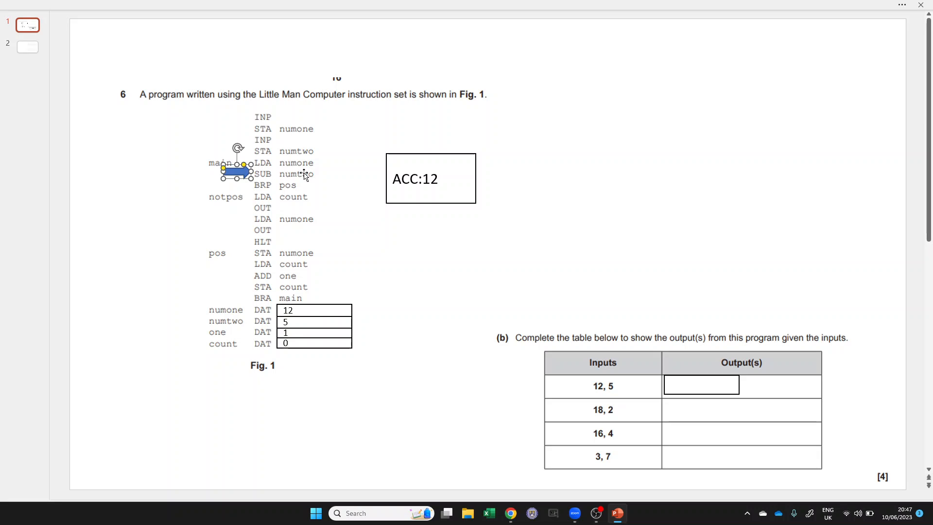
pyautogui.moveTo(292, 300)
pyautogui.write('7')
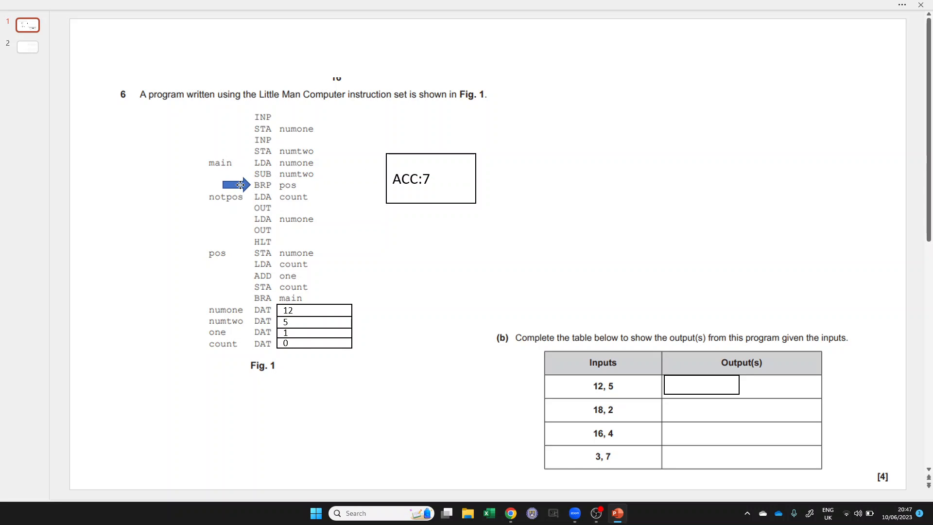
# Step: Move the arrow from BRP pos to STA numone, store 7 in numone, and set ACC for LDA count
pyautogui.click(235, 185)
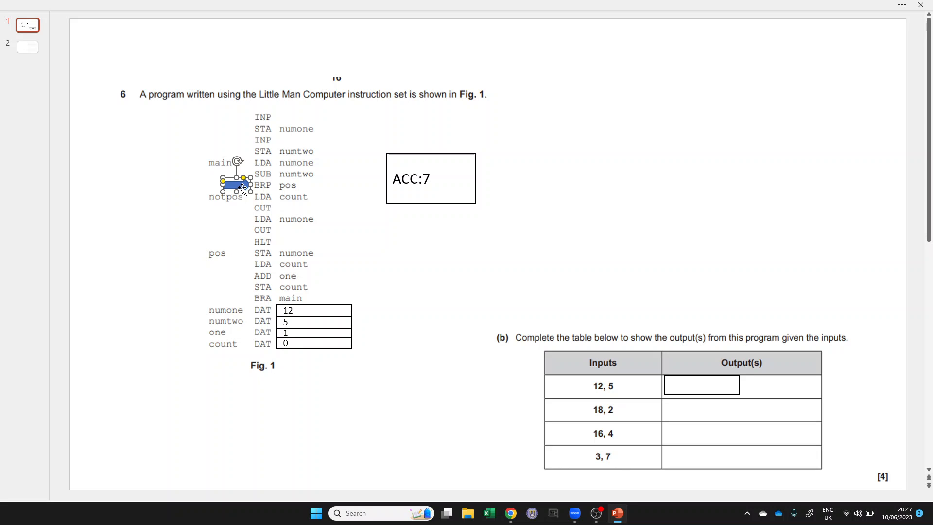
pyautogui.moveTo(236, 185); pyautogui.dragTo(241, 254)
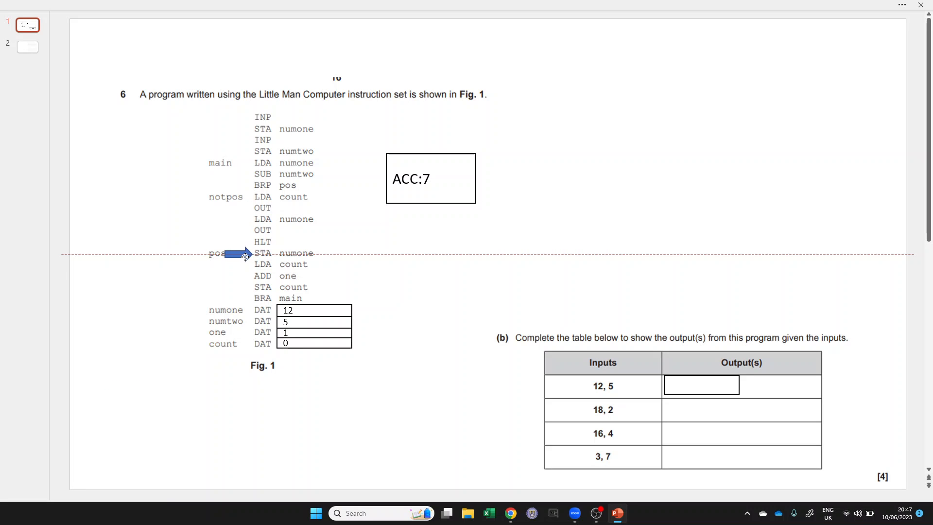
pyautogui.click(238, 255)
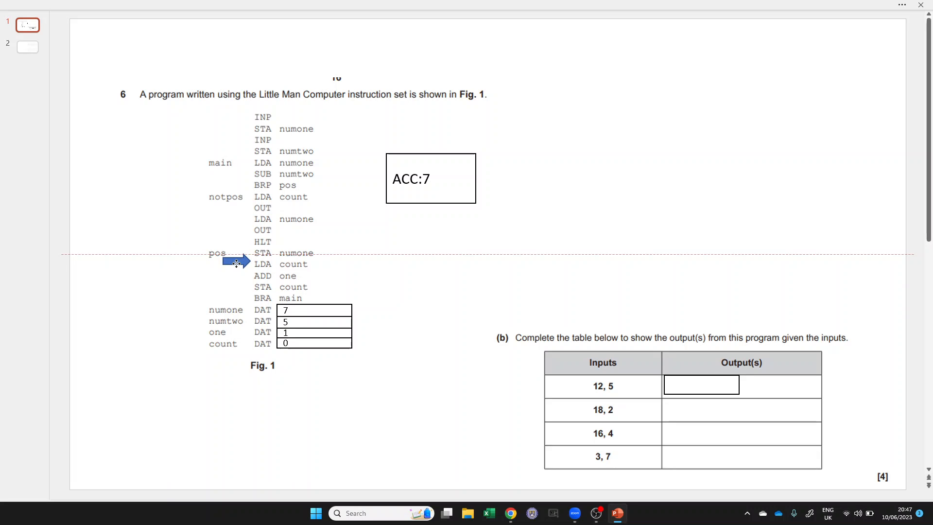
pyautogui.click(236, 263)
pyautogui.write('0')
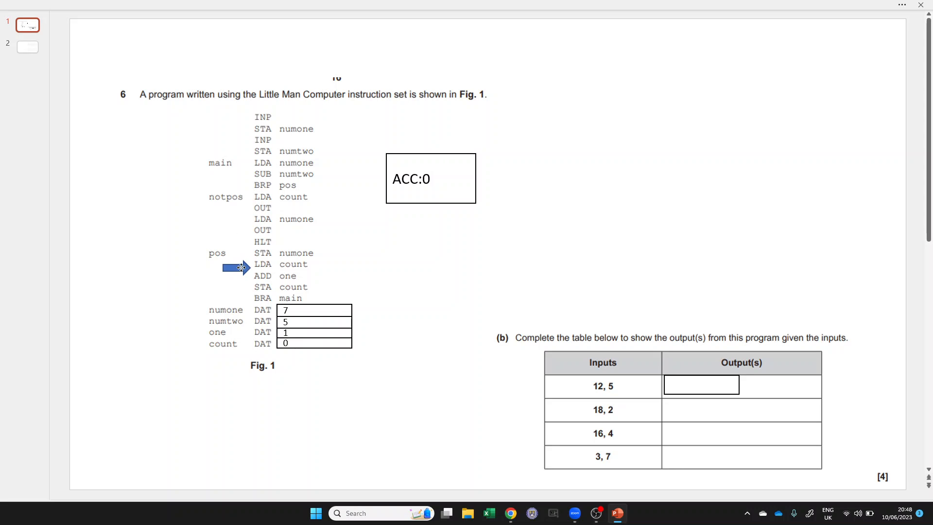
pyautogui.click(234, 268)
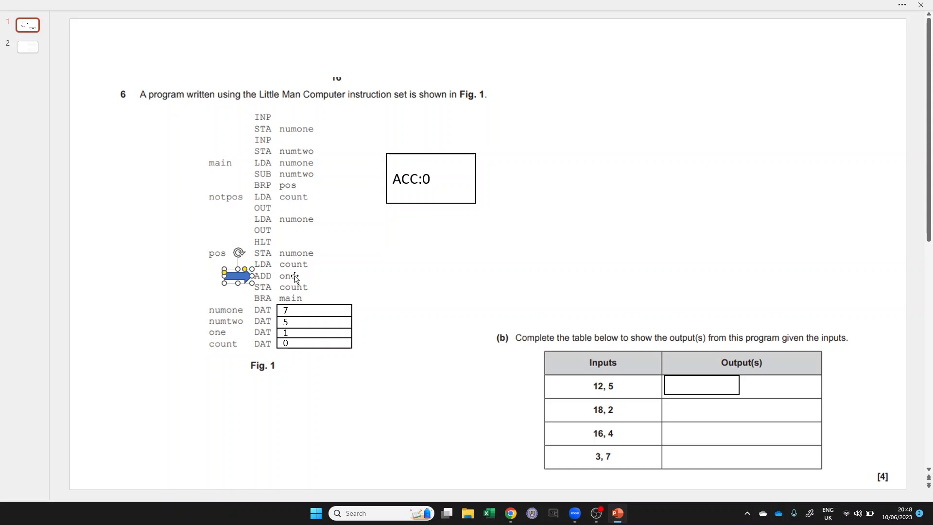
pyautogui.moveTo(288, 281)
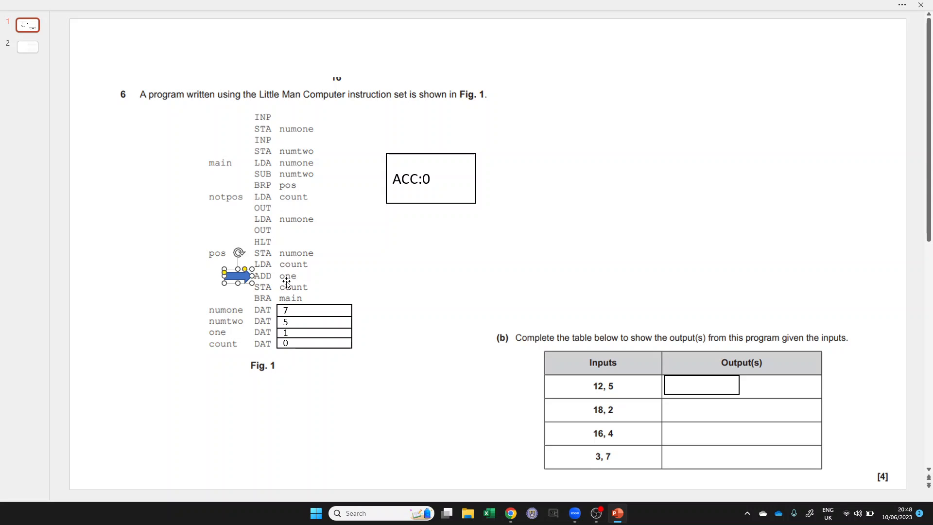
pyautogui.moveTo(293, 278)
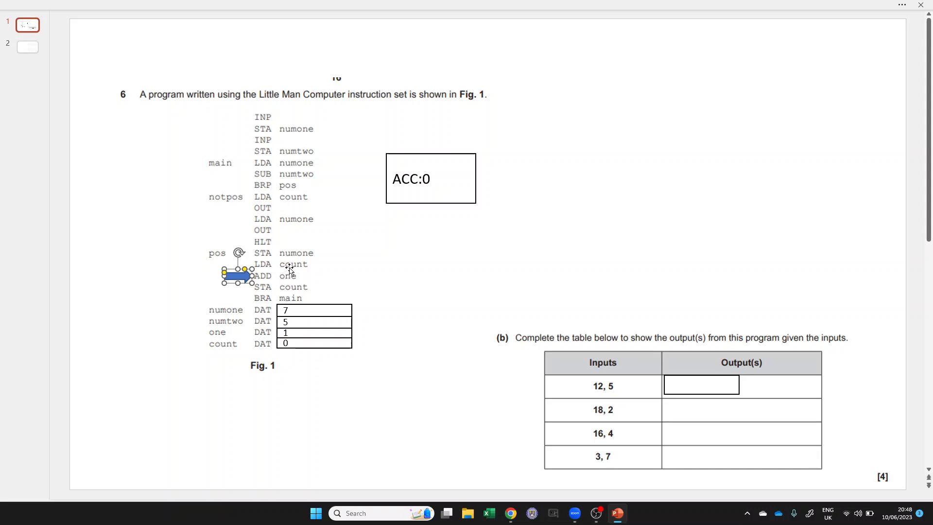
pyautogui.moveTo(370, 215)
pyautogui.write('1')
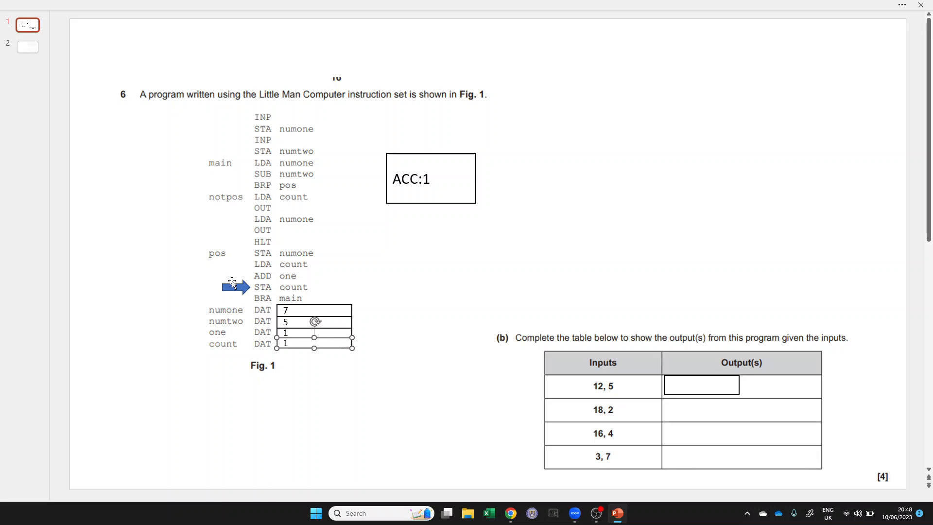
# Step: Move the arrow back up to LDA numone and update ACC, numone and count to 2
pyautogui.moveTo(232, 285); pyautogui.dragTo(232, 169)
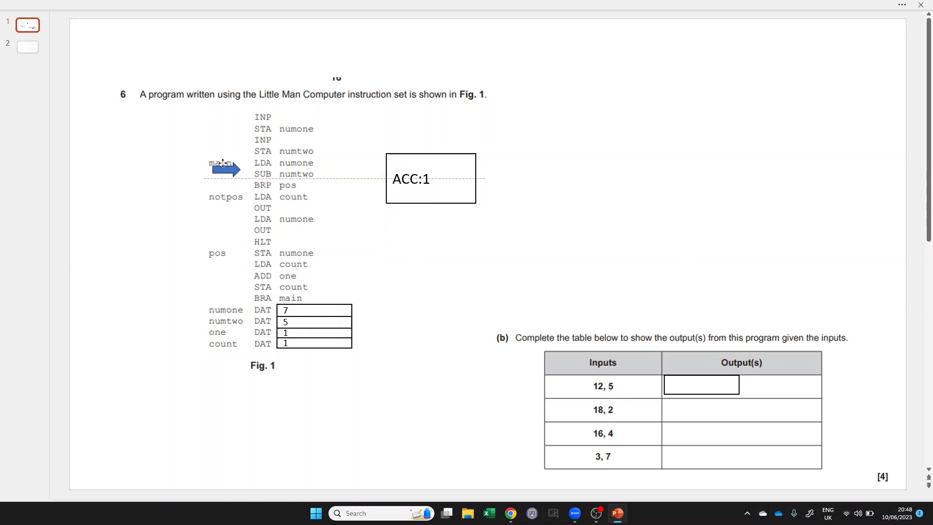
pyautogui.moveTo(223, 167); pyautogui.dragTo(238, 164)
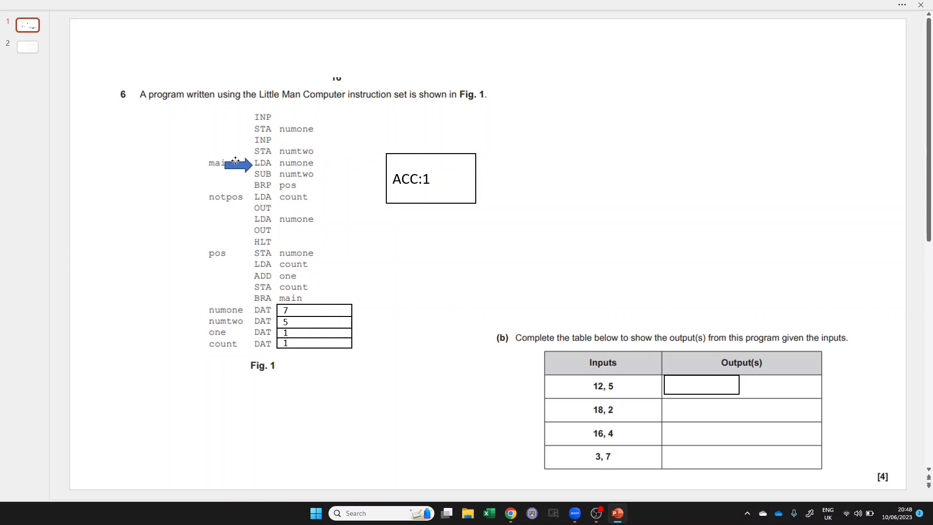
pyautogui.click(237, 164)
pyautogui.write('7')
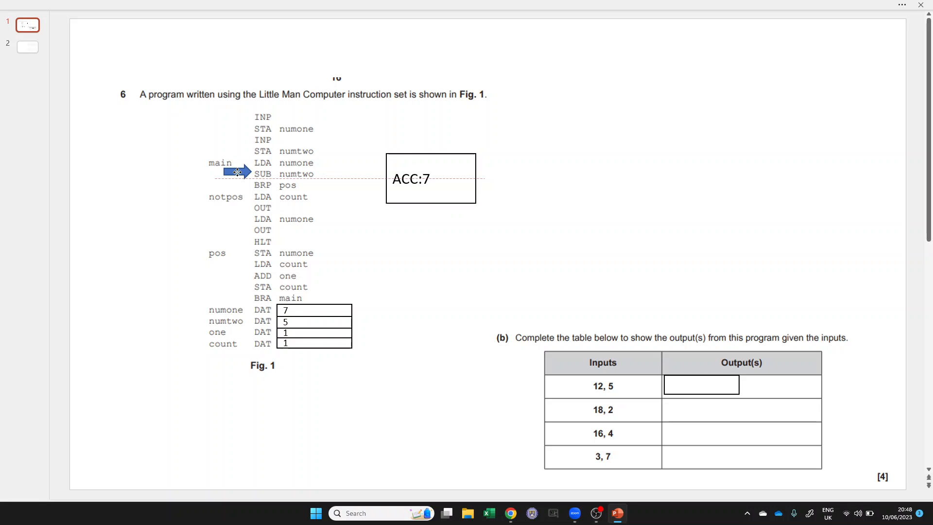
pyautogui.click(234, 172)
pyautogui.write('2')
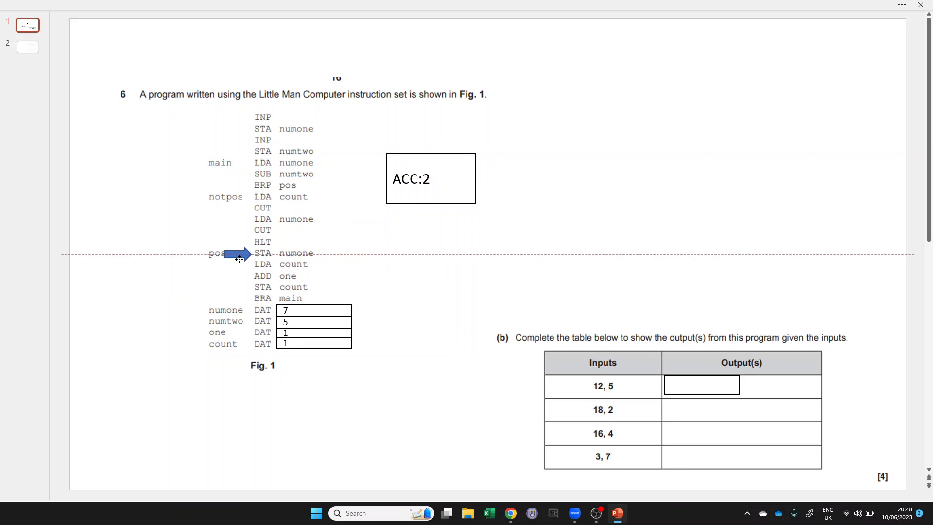
pyautogui.click(238, 255)
pyautogui.write('1')
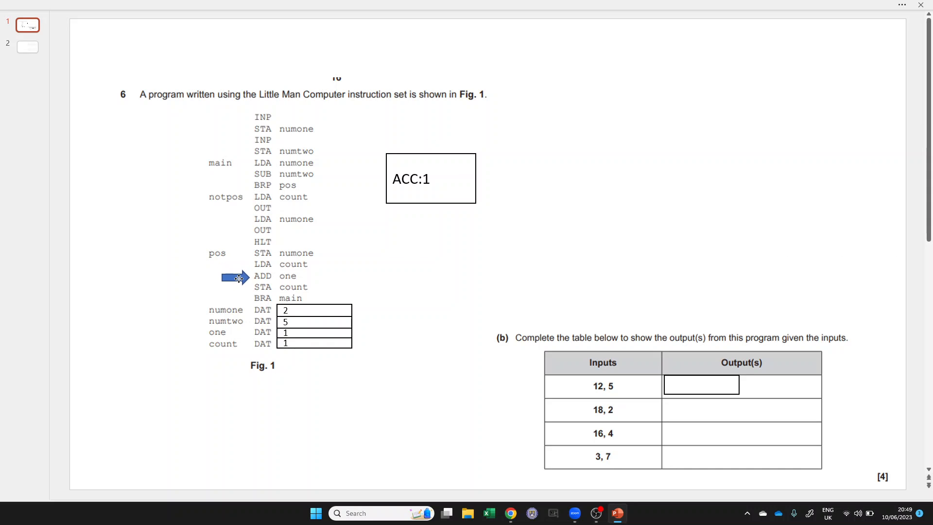
pyautogui.click(410, 178)
pyautogui.write('2')
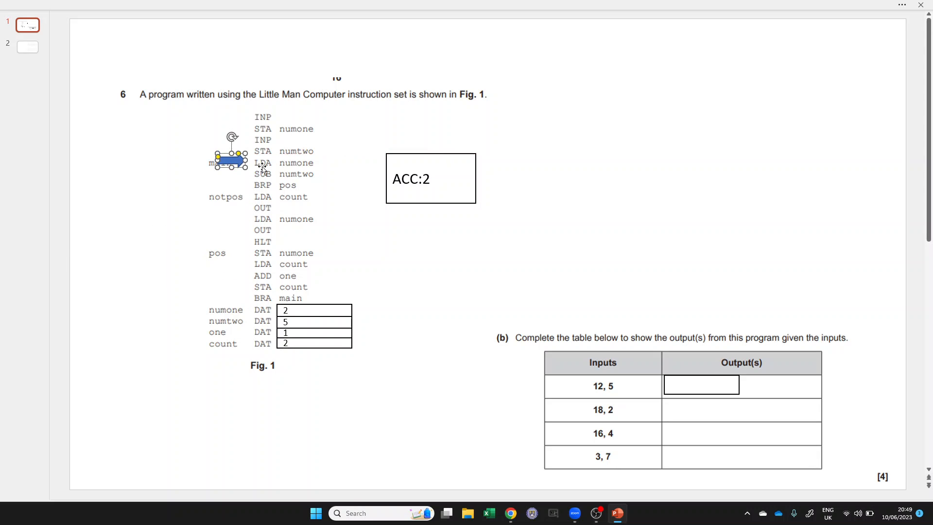
pyautogui.moveTo(358, 250)
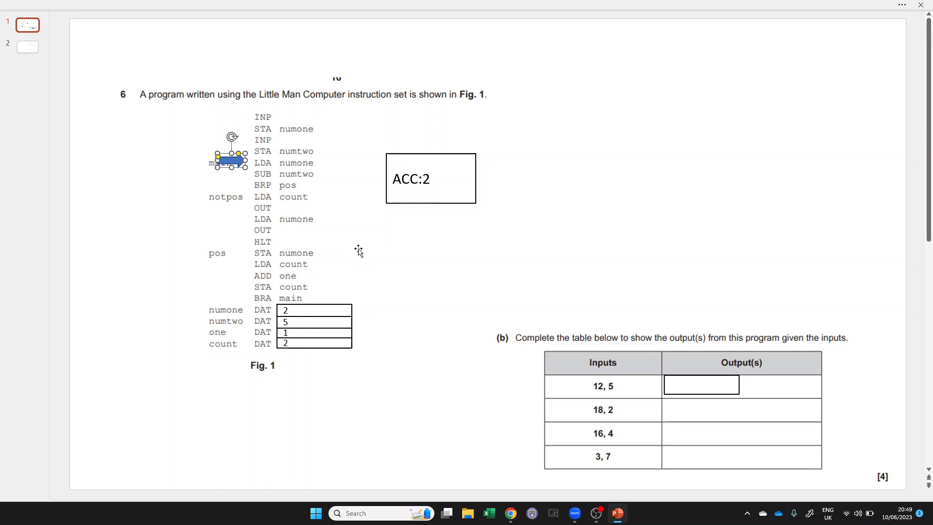
pyautogui.moveTo(348, 165)
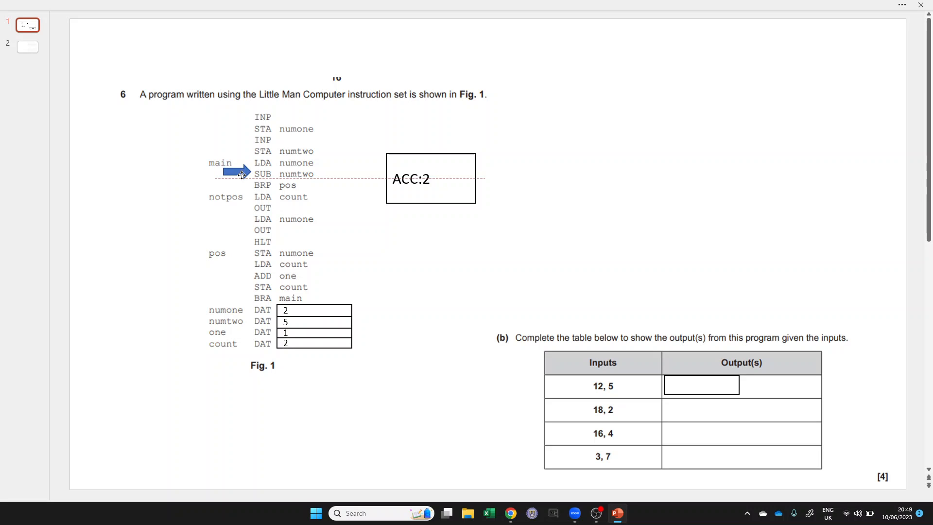
# Step: Update ACC after the subtraction and loading count, and enter 2 as the first output
pyautogui.click(234, 172)
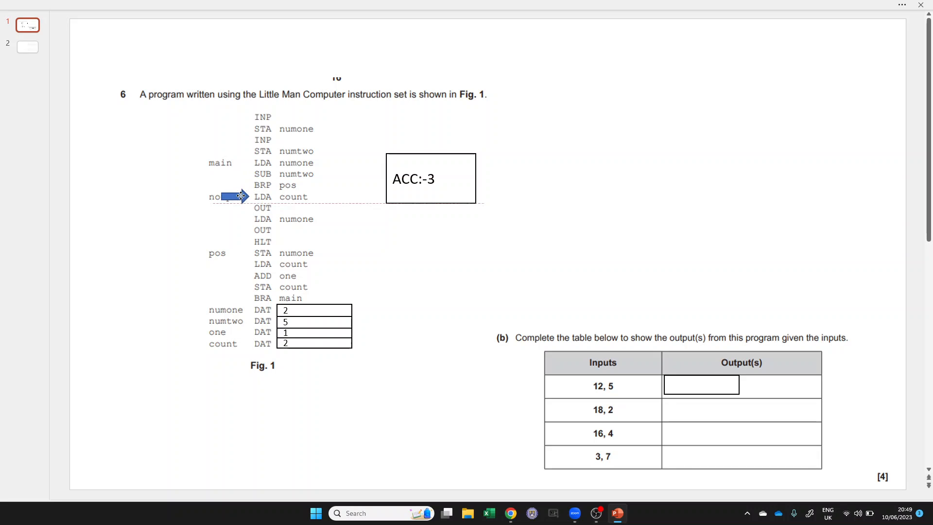
pyautogui.click(229, 196)
pyautogui.write('2')
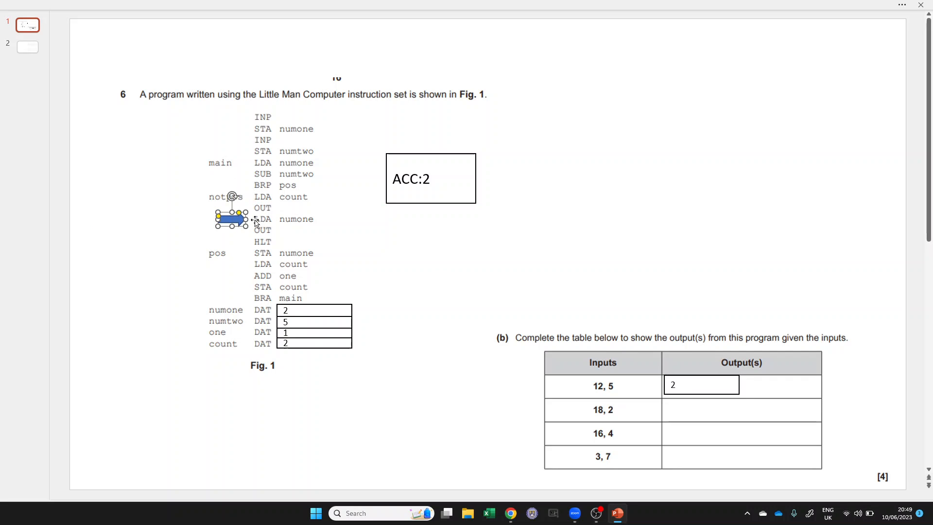
pyautogui.moveTo(358, 206)
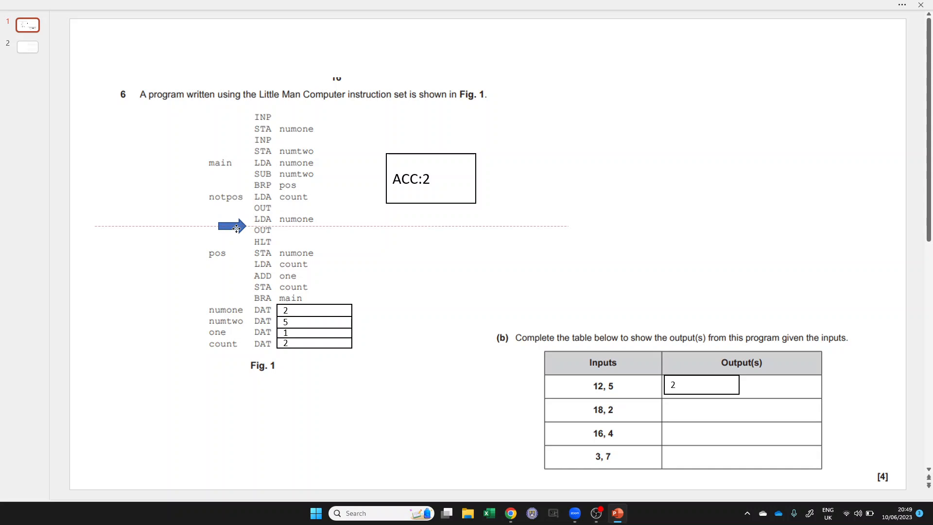
pyautogui.click(232, 227)
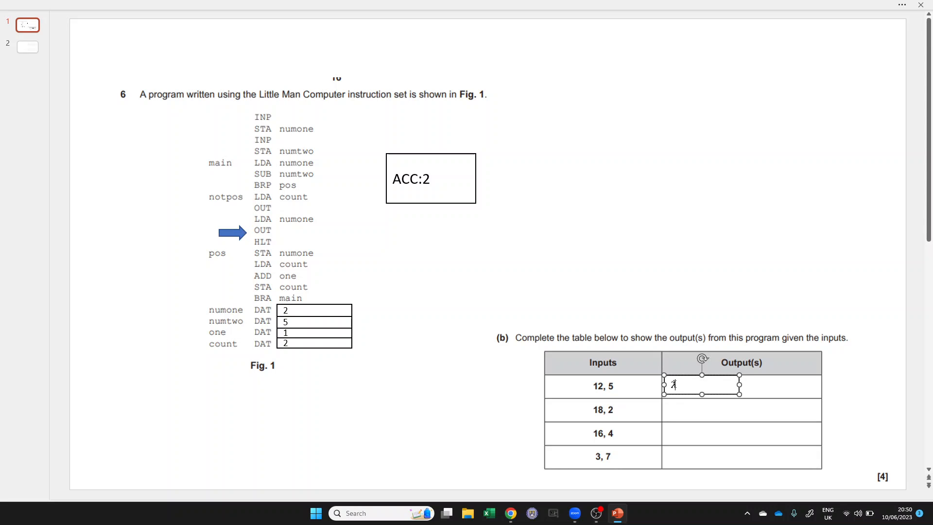
# Step: Enter 2,2 as the output for inputs 12, 5
pyautogui.write('2,2')
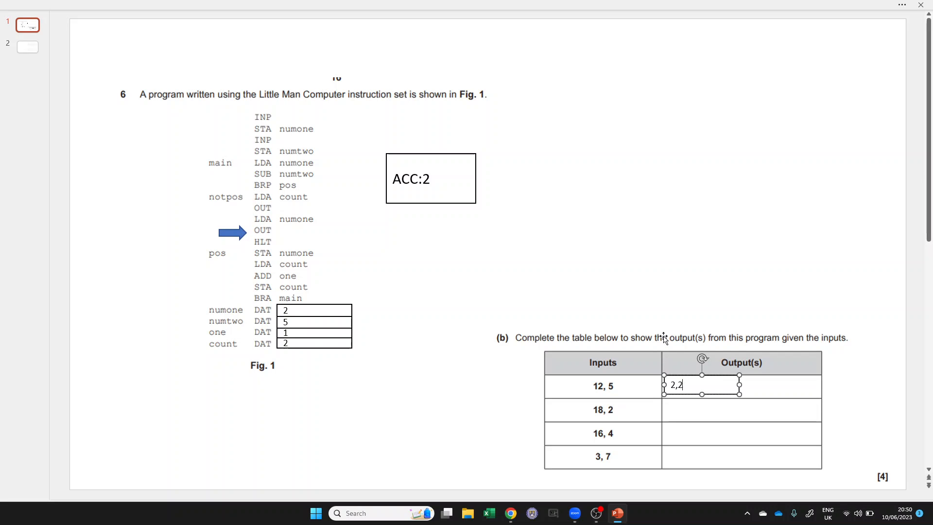
pyautogui.moveTo(307, 150)
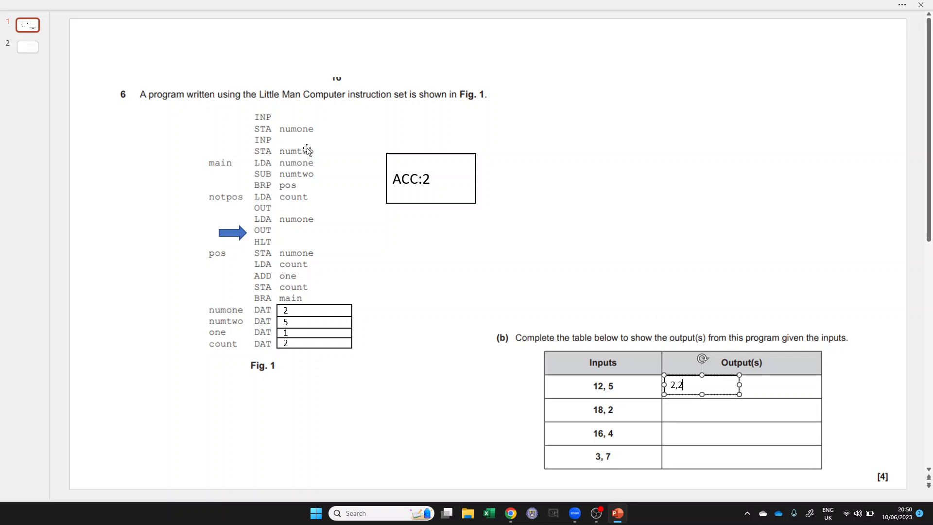
pyautogui.moveTo(367, 202)
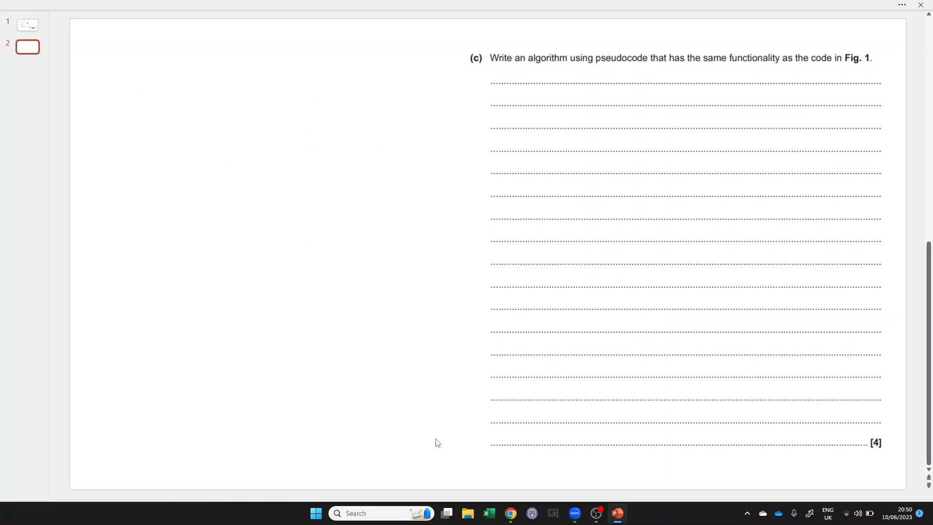
pyautogui.moveTo(652, 245)
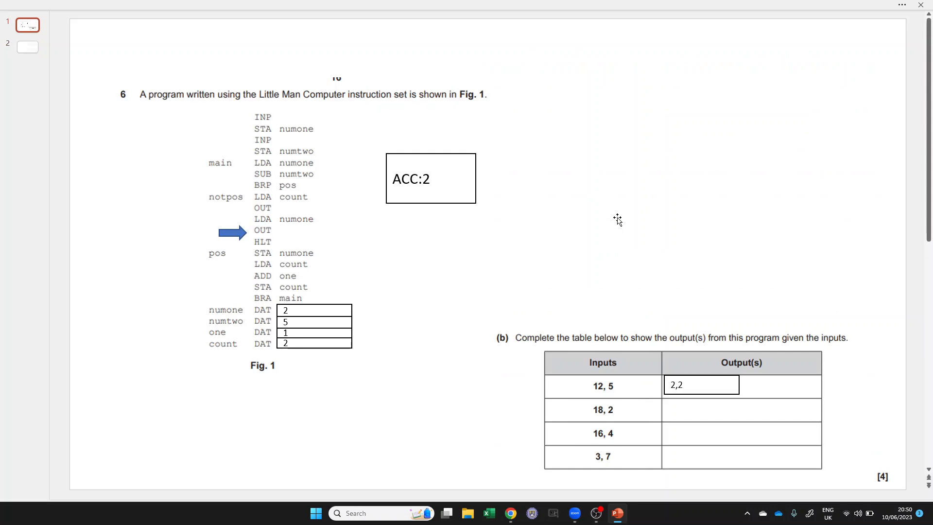
# Step: Copy the Fig. 1 LMC program picture from slide 1 onto slide 2, left of question (c)
pyautogui.click(347, 229)
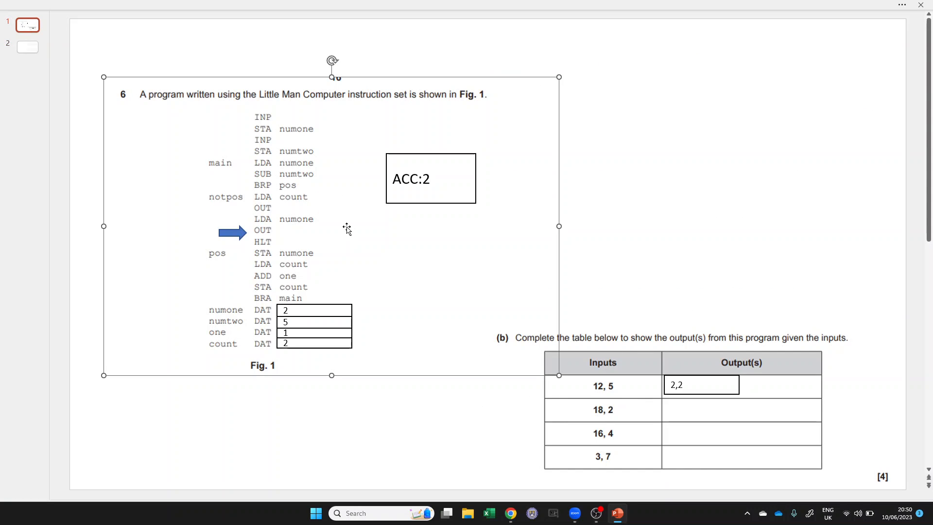
pyautogui.moveTo(352, 284)
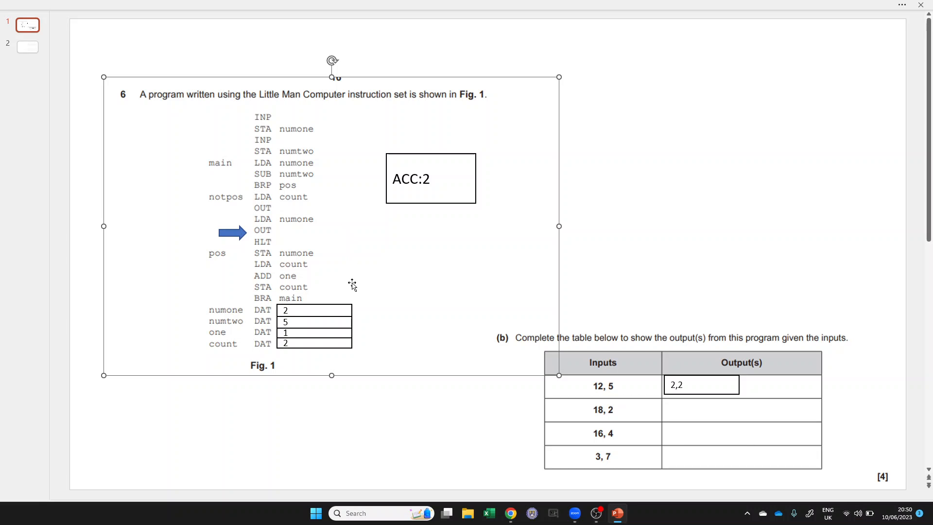
pyautogui.click(27, 47)
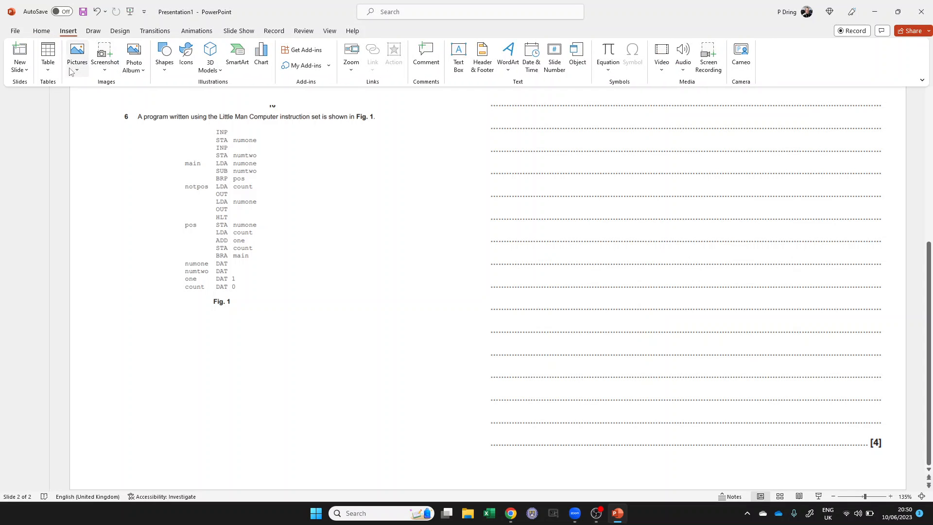
pyautogui.moveTo(458, 56)
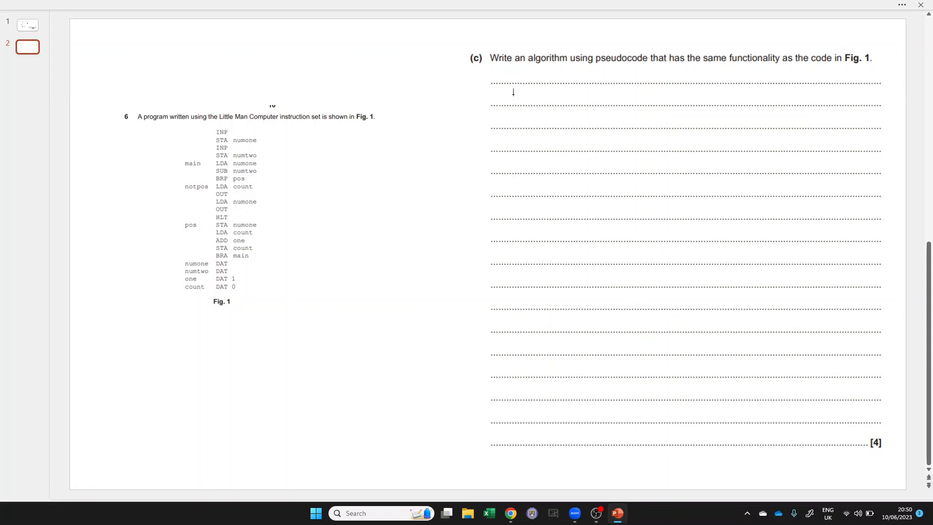
pyautogui.moveTo(512, 92); pyautogui.dragTo(795, 421)
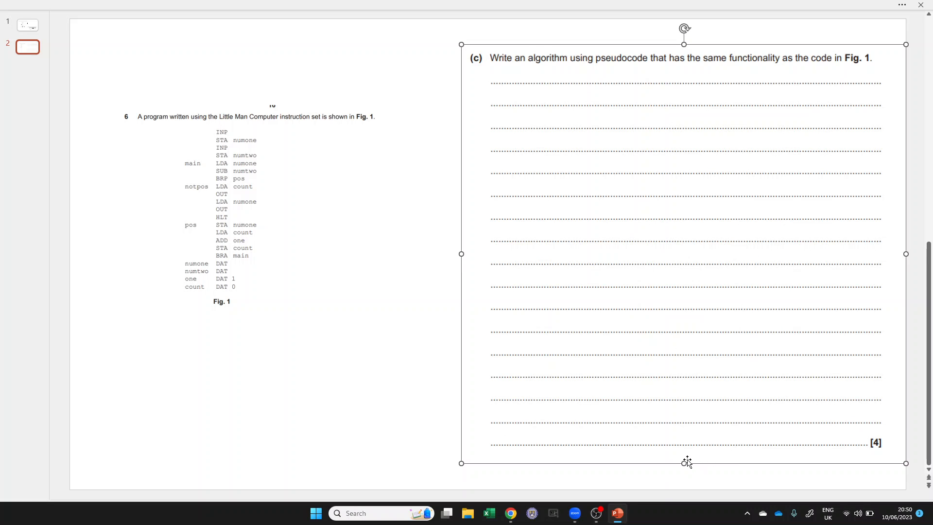
pyautogui.moveTo(706, 439)
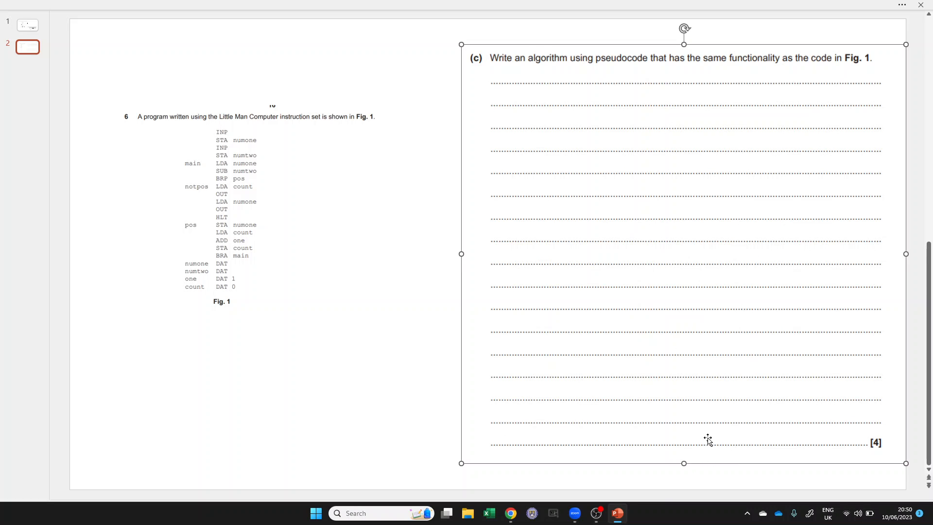
pyautogui.moveTo(516, 10)
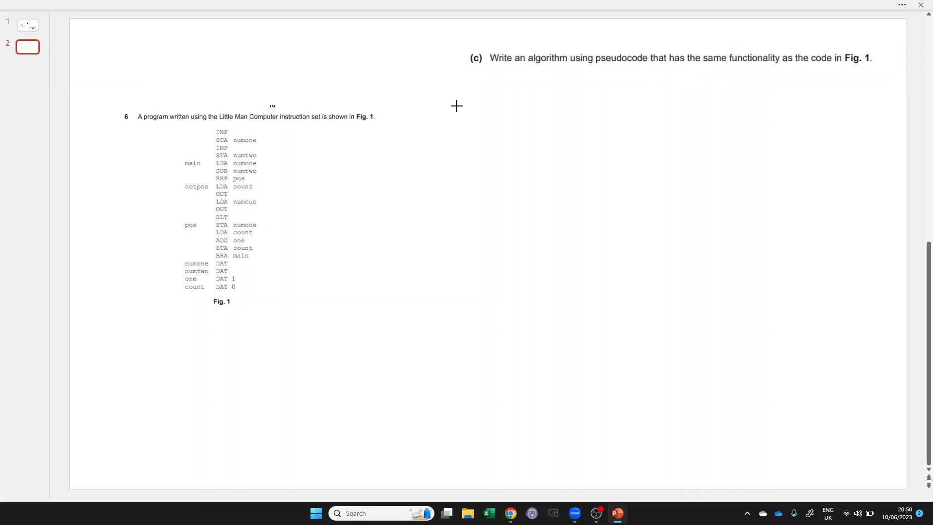
# Step: Draw a pseudocode answer box below question (c) and type Num1 = input() as its first line
pyautogui.moveTo(457, 105); pyautogui.dragTo(762, 424)
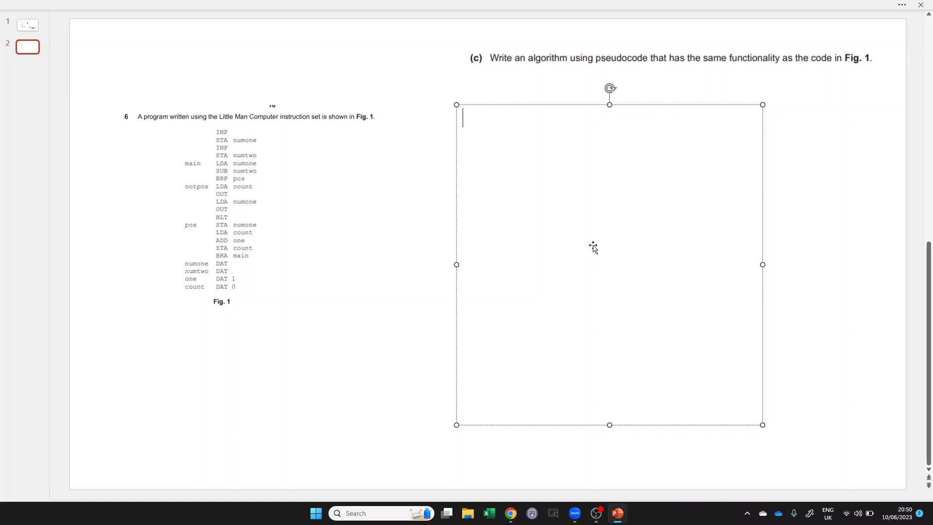
pyautogui.moveTo(233, 129)
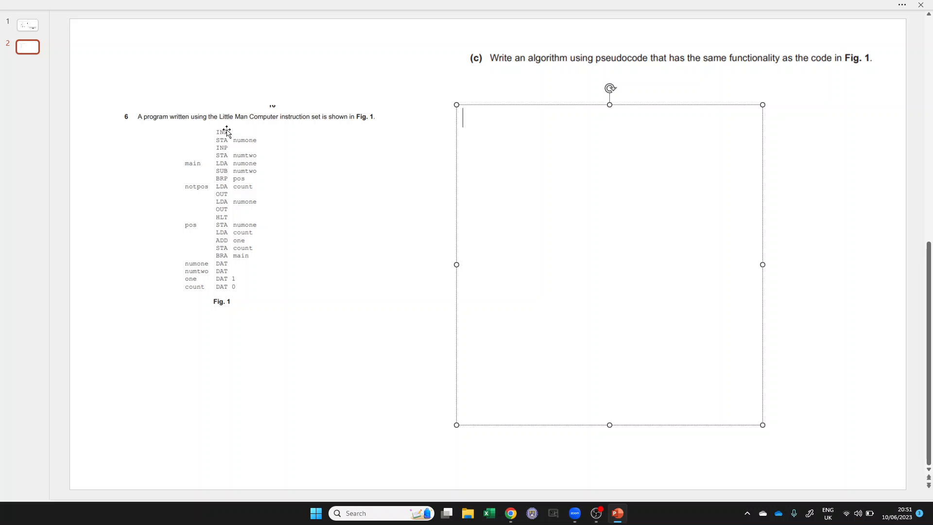
pyautogui.write('input')
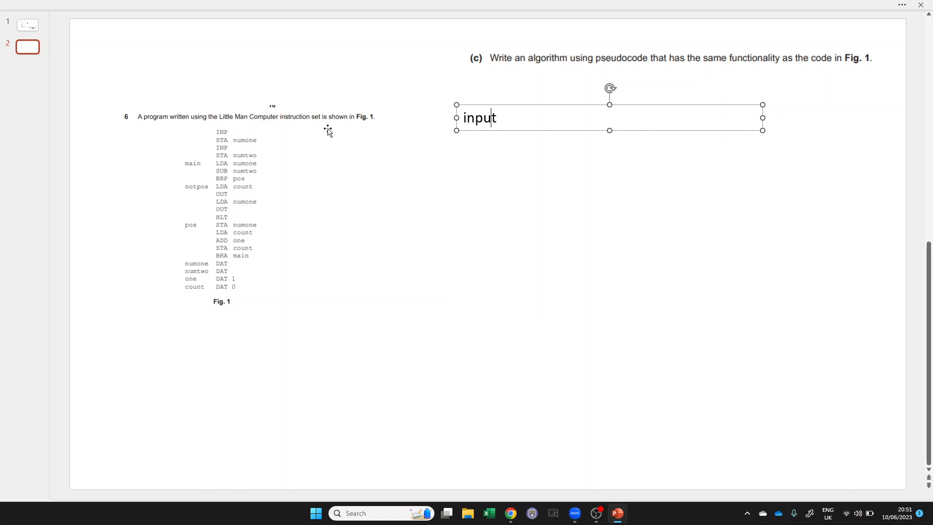
pyautogui.write('Input()')
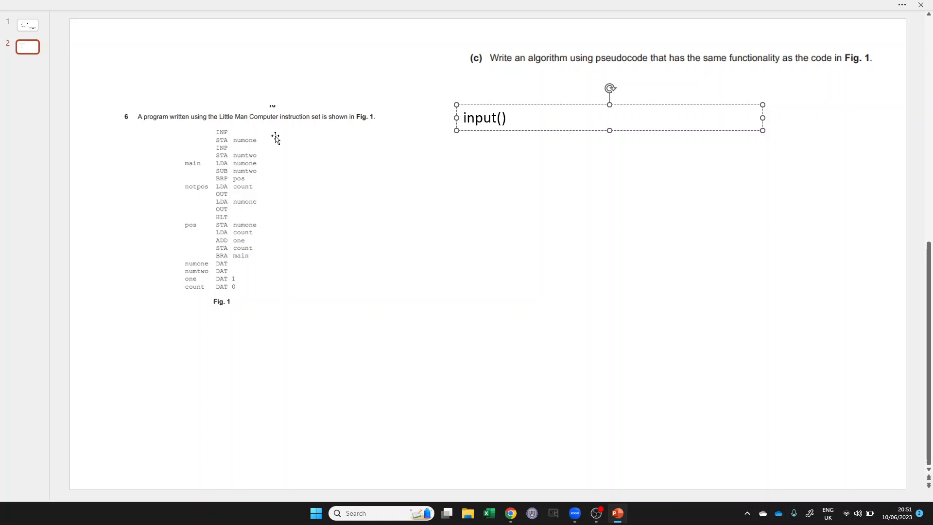
pyautogui.click(463, 117)
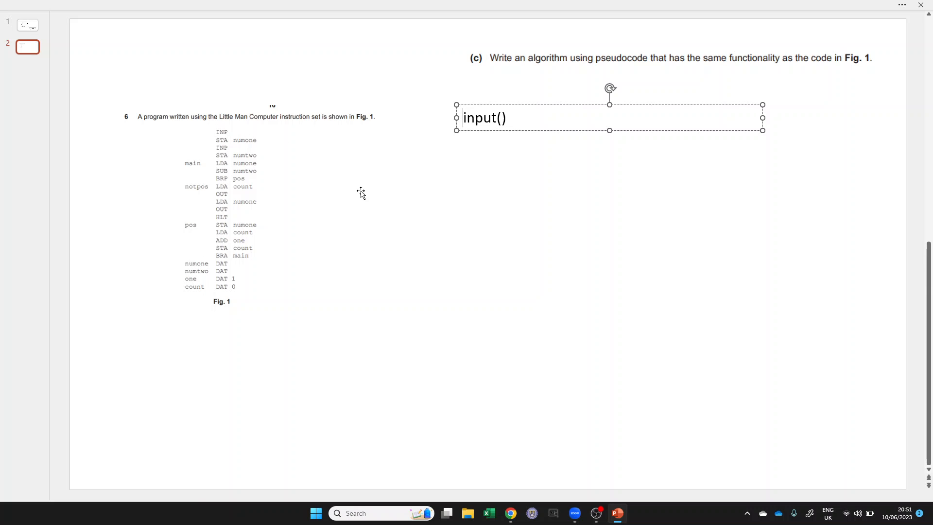
pyautogui.write('num')
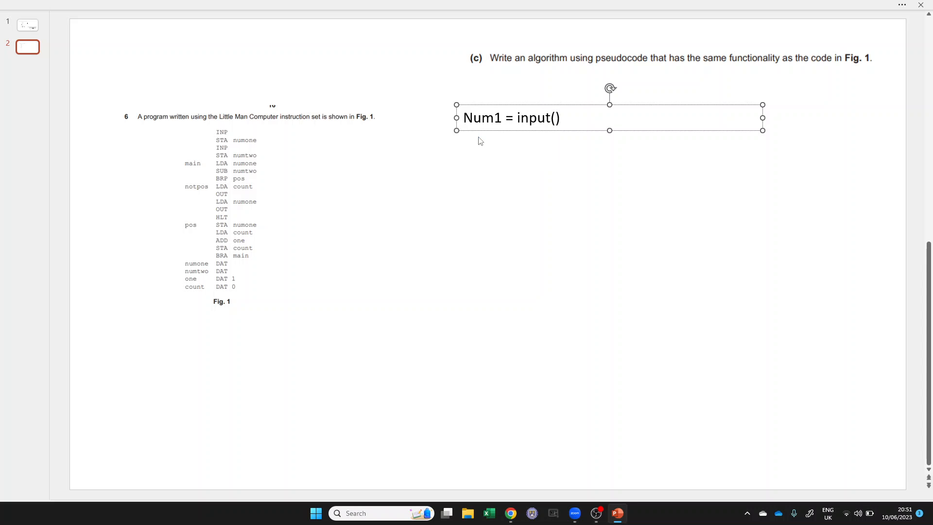
pyautogui.write('NUM')
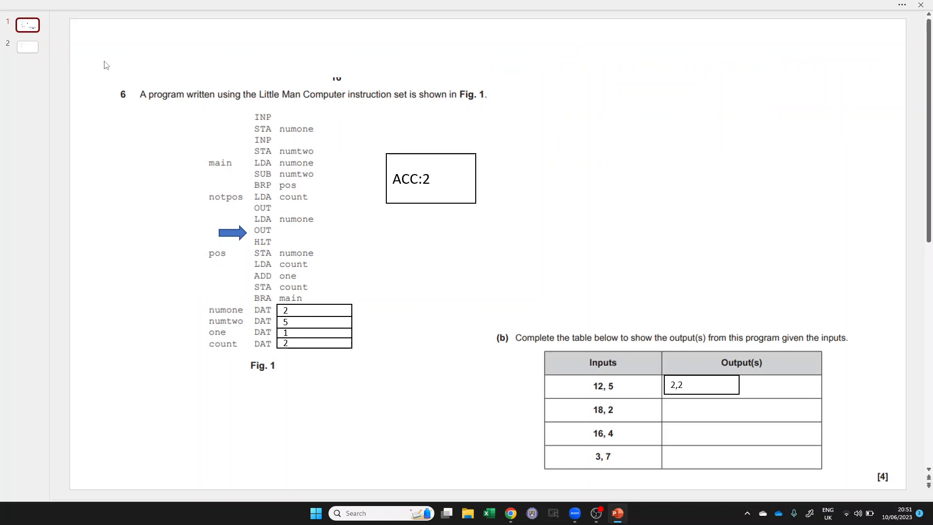
# Step: Add a trace arrow to slide 2's program copy and type num2 = input() as the second line
pyautogui.click(232, 232)
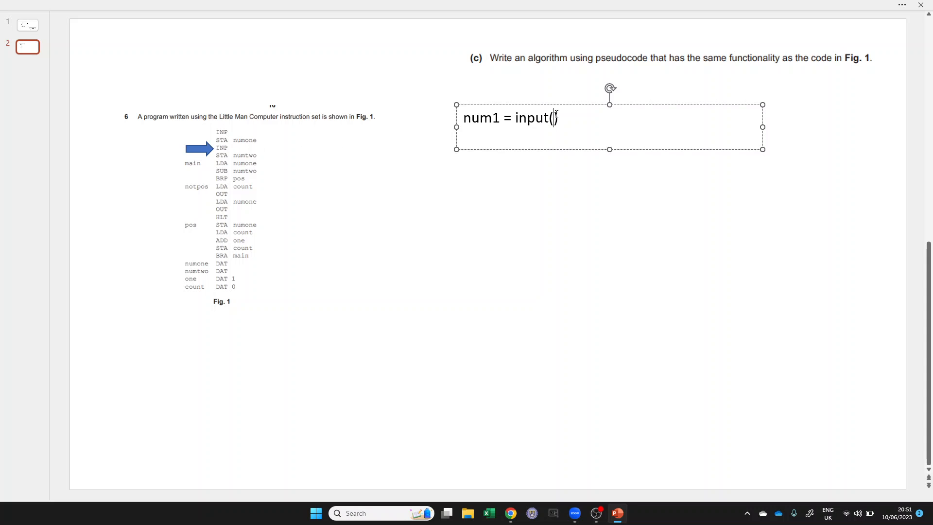
pyautogui.write('Num2')
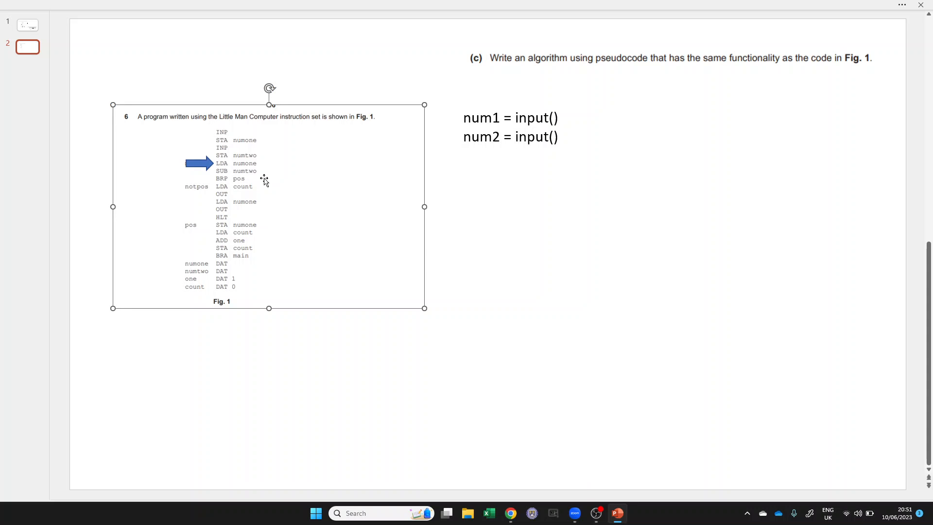
pyautogui.moveTo(305, 167)
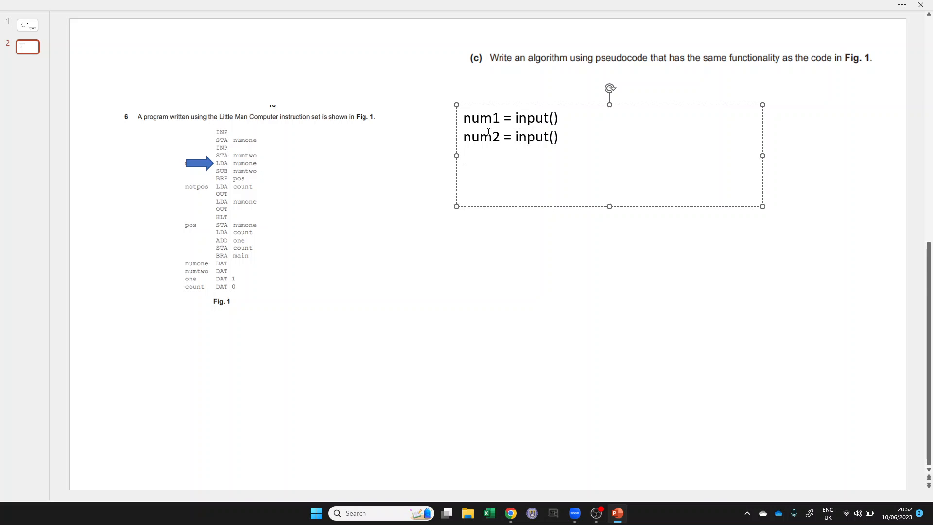
# Step: Type the condition If(num1-num2>=0) { into the pseudocode answer
pyautogui.write('num')
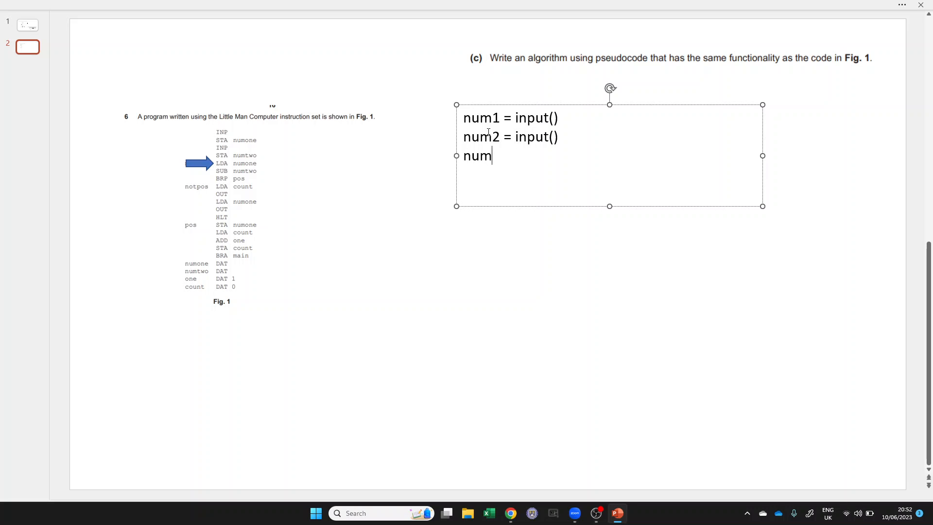
pyautogui.write('Num-')
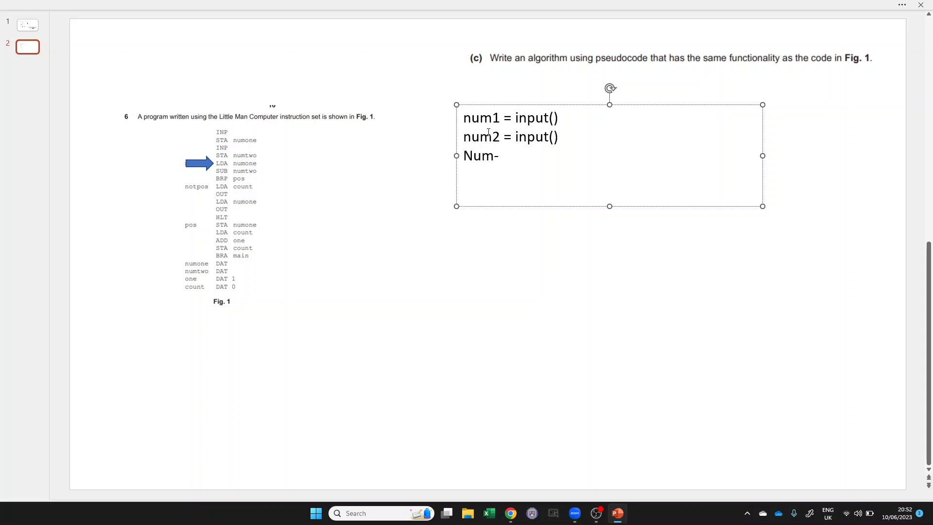
pyautogui.write('1-n')
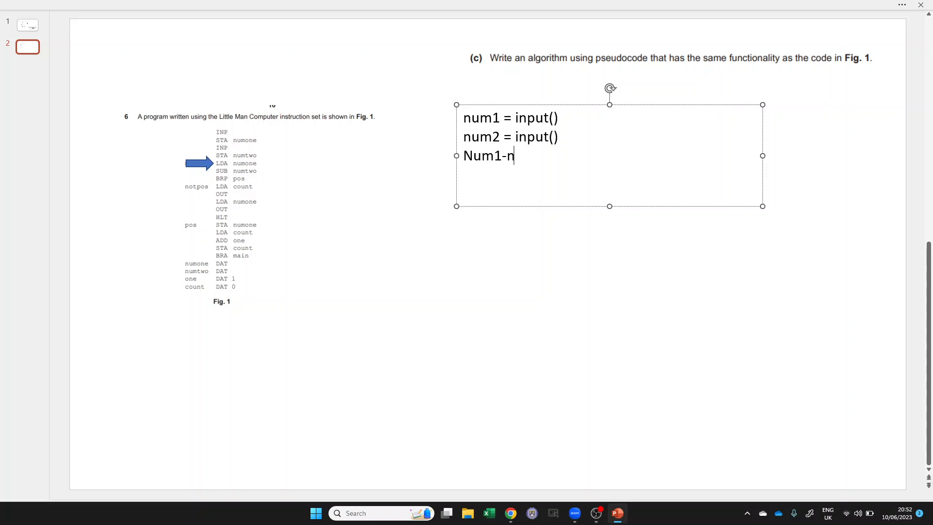
pyautogui.write('um2')
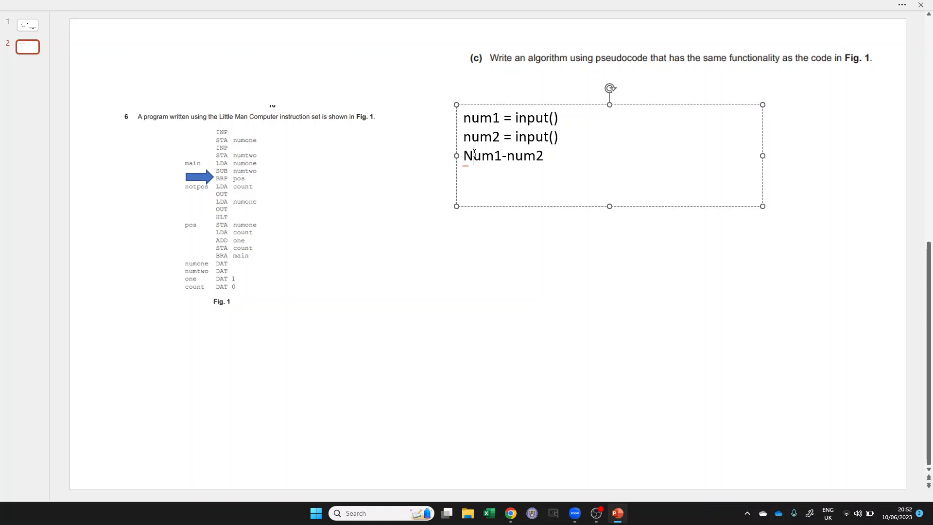
pyautogui.write('If(n')
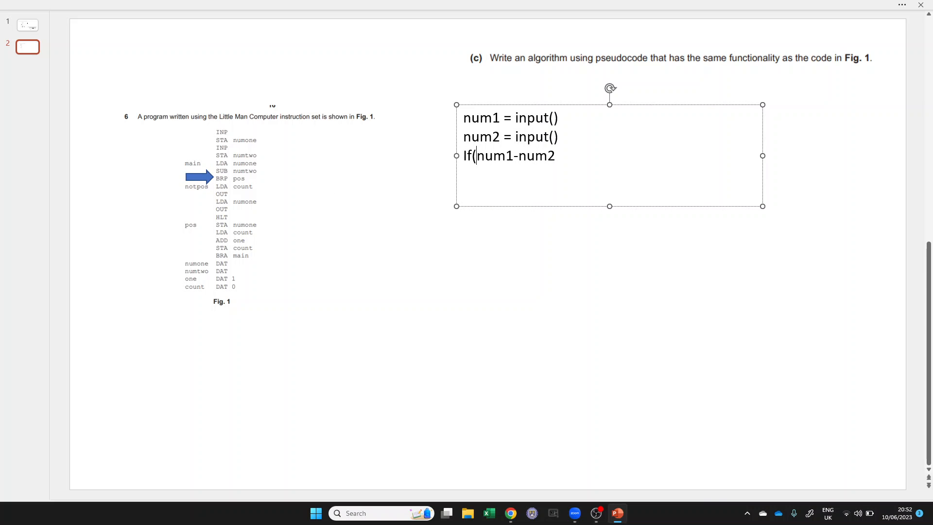
pyautogui.write('2)')
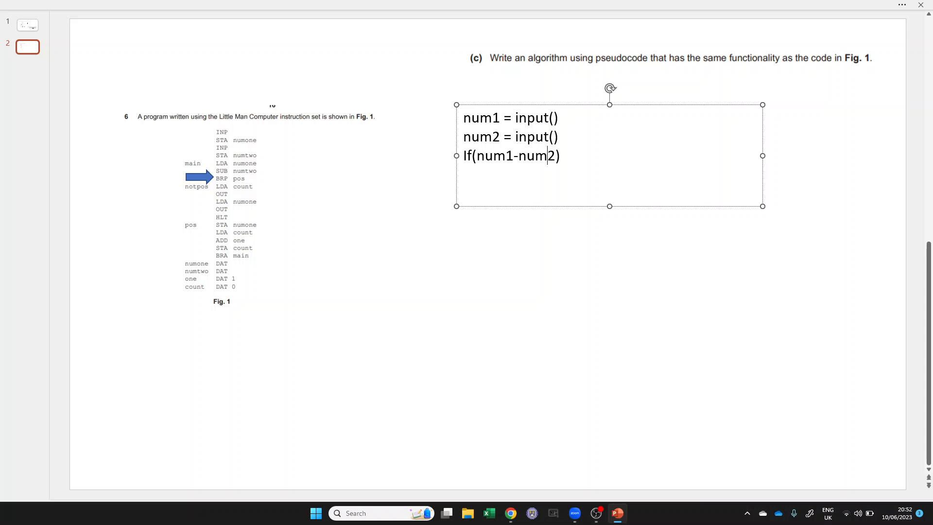
pyautogui.write('>=0')
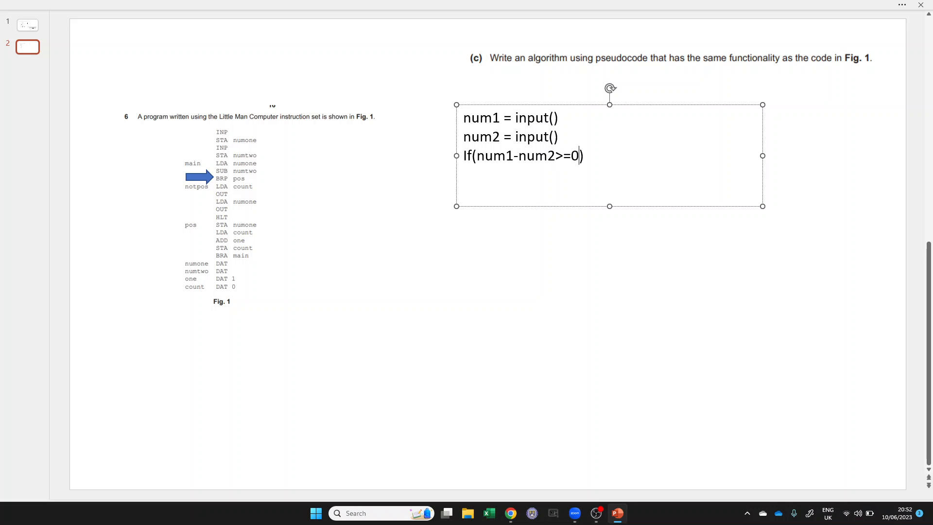
pyautogui.write('{')
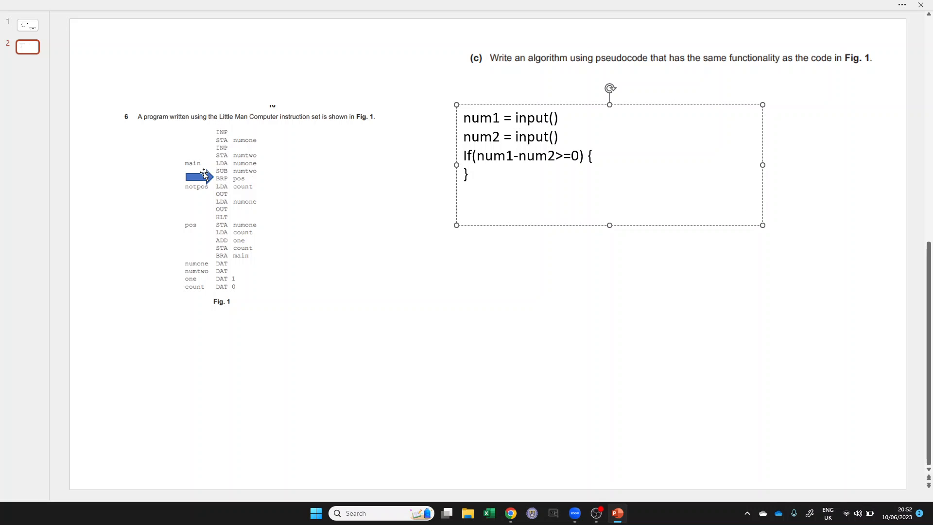
# Step: Fill the if block with num1 = num1-num2 and count++, and add count = 0 at the top
pyautogui.moveTo(197, 176); pyautogui.dragTo(196, 225)
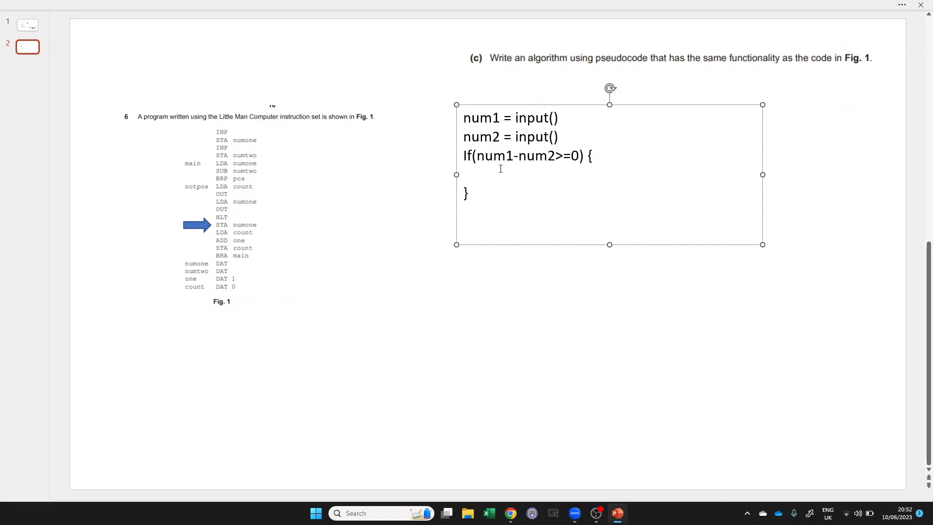
pyautogui.write('num1-num')
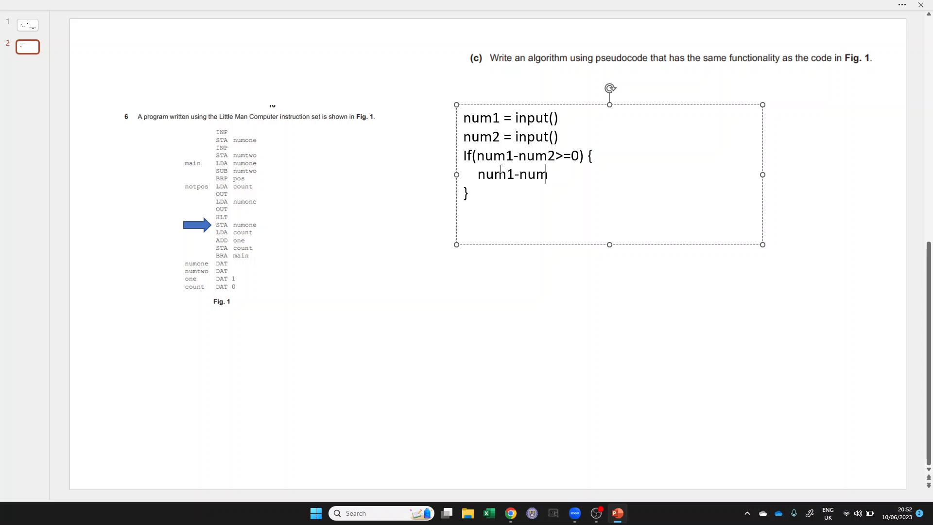
pyautogui.write('2')
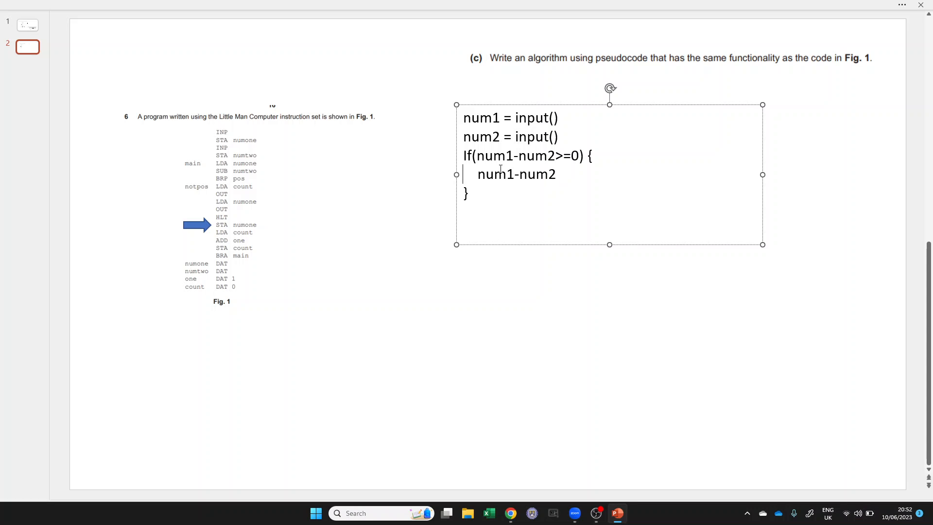
pyautogui.write('num1 =')
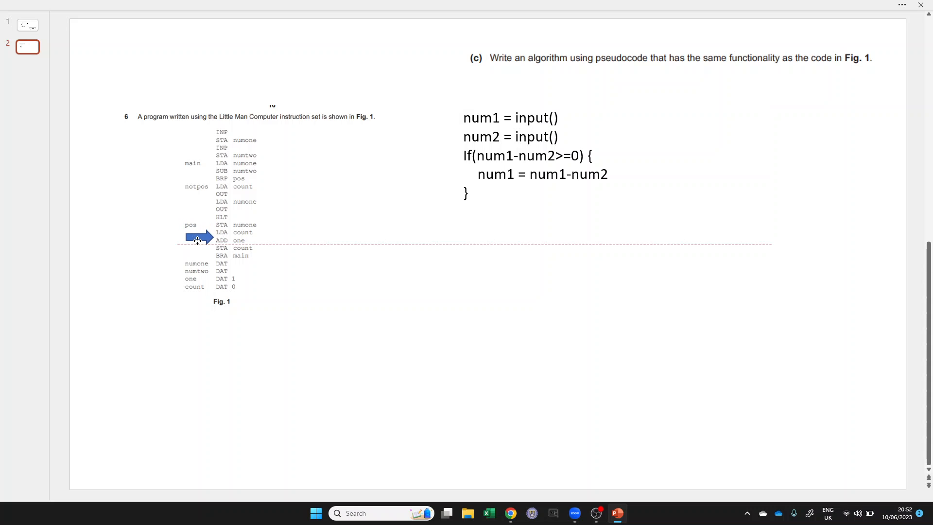
pyautogui.click(528, 174)
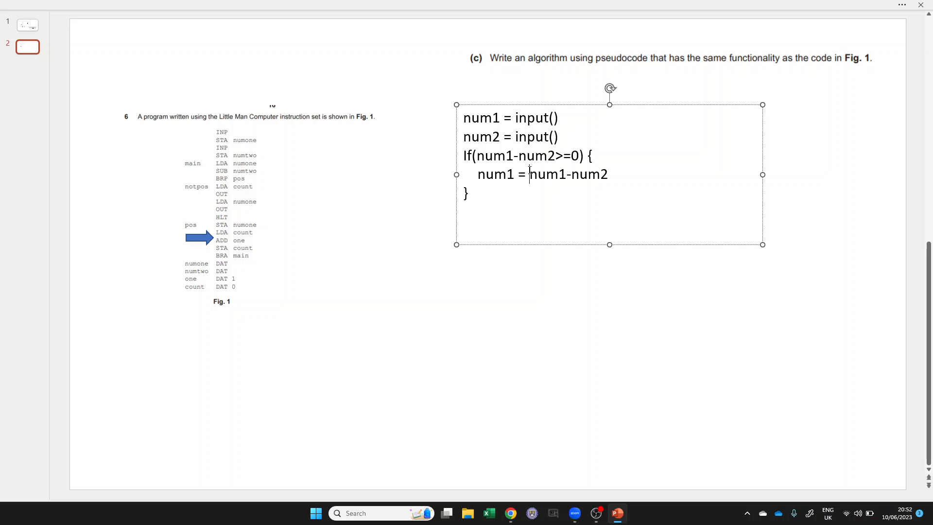
pyautogui.write('cpin')
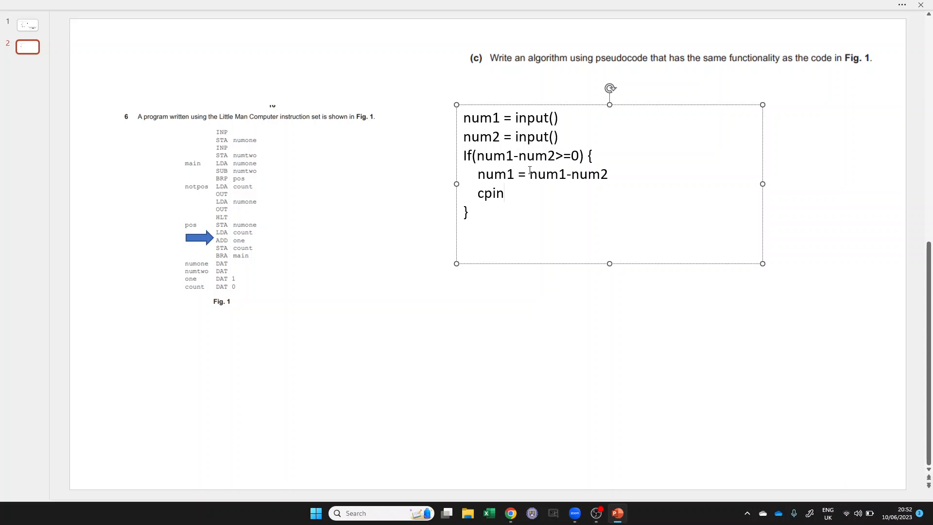
pyautogui.write('count')
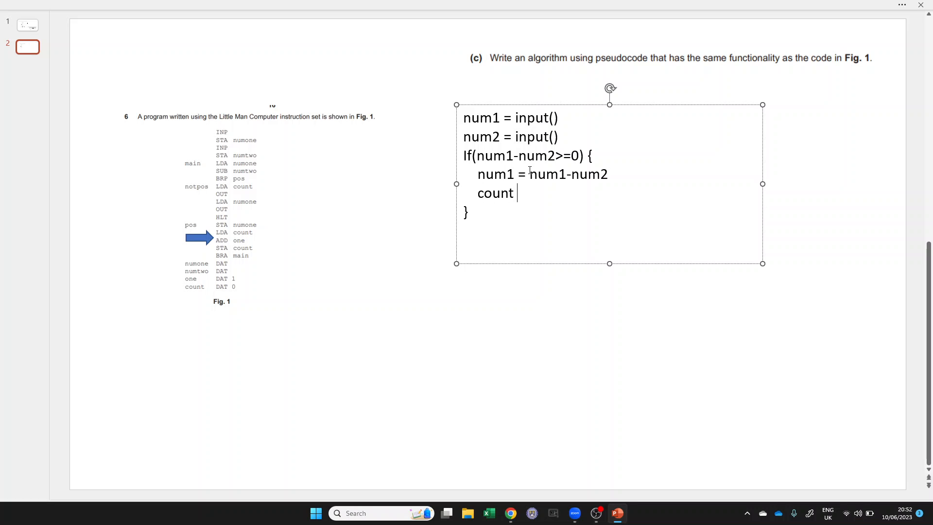
pyautogui.write('++')
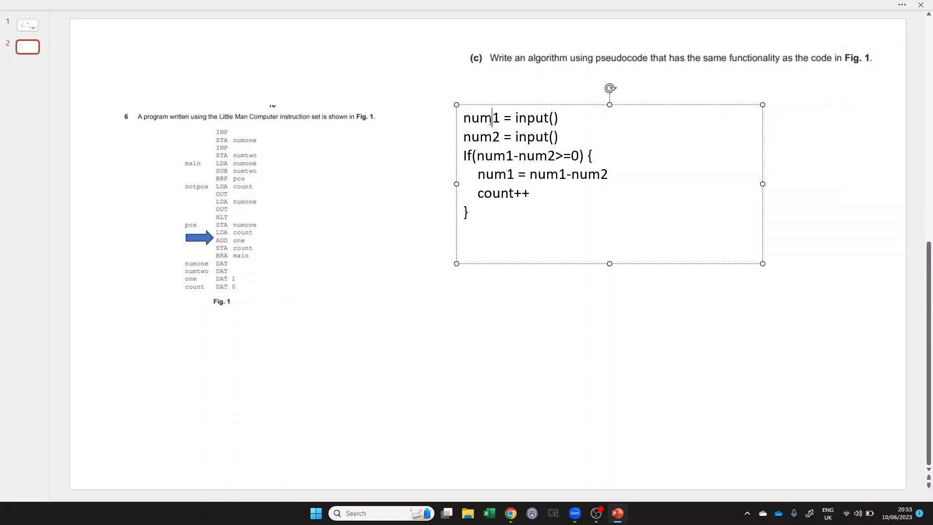
pyautogui.write('count = 0')
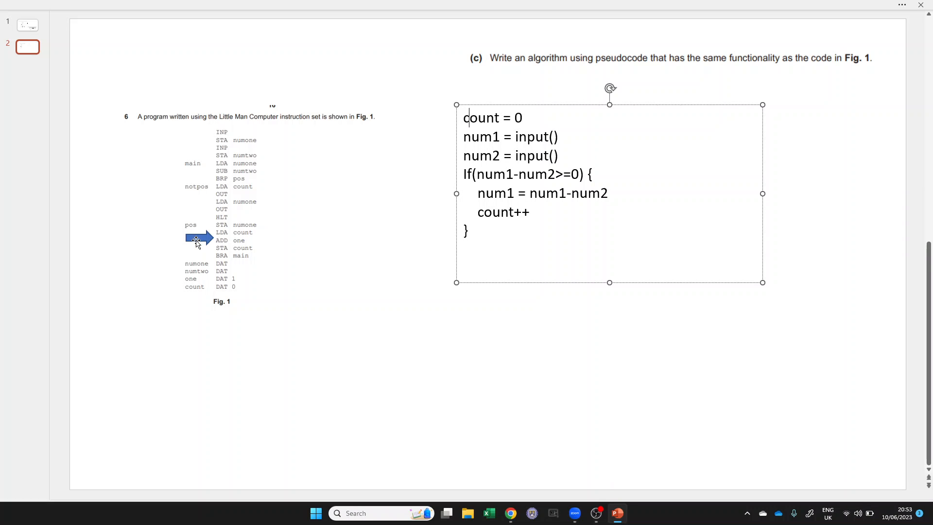
# Step: Drag the blue arrow along the Fig. 1 code listing to the notpos LDA count line
pyautogui.moveTo(196, 239); pyautogui.dragTo(189, 161)
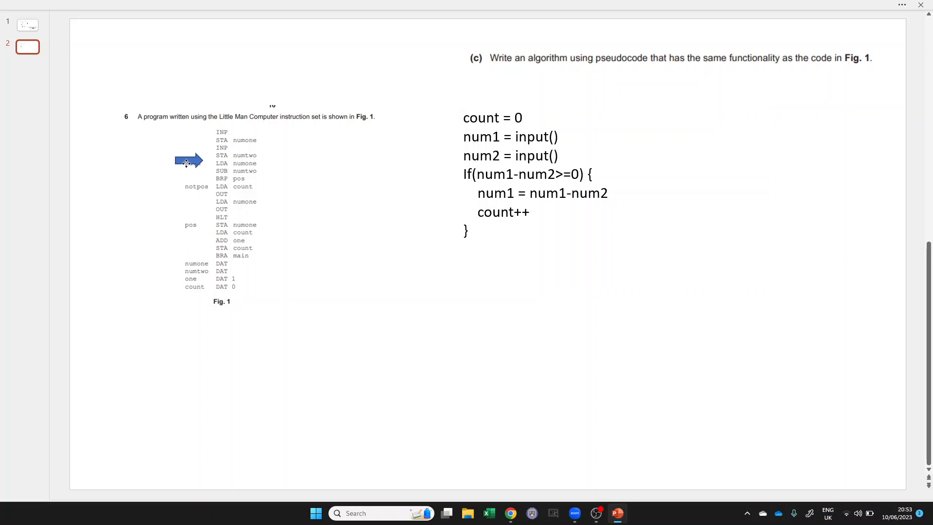
pyautogui.moveTo(189, 162); pyautogui.dragTo(167, 163)
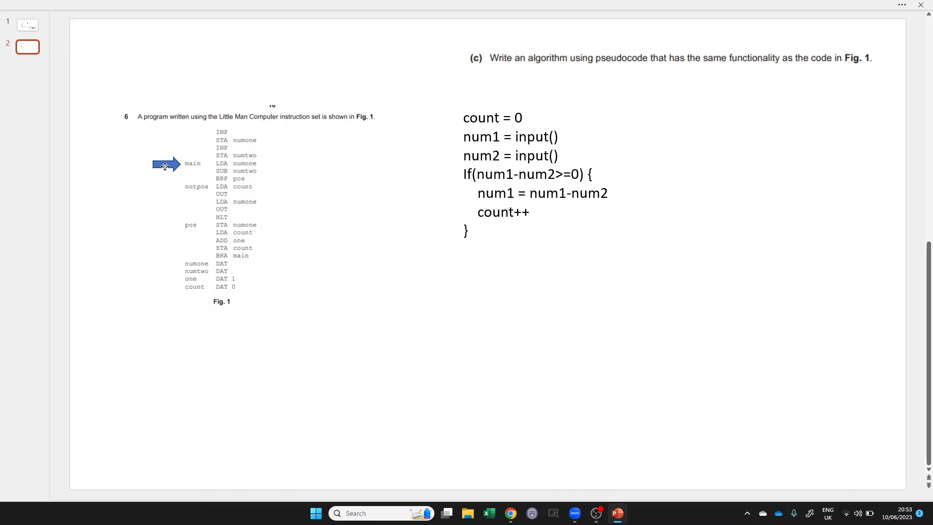
pyautogui.click(167, 164)
pyautogui.write('while')
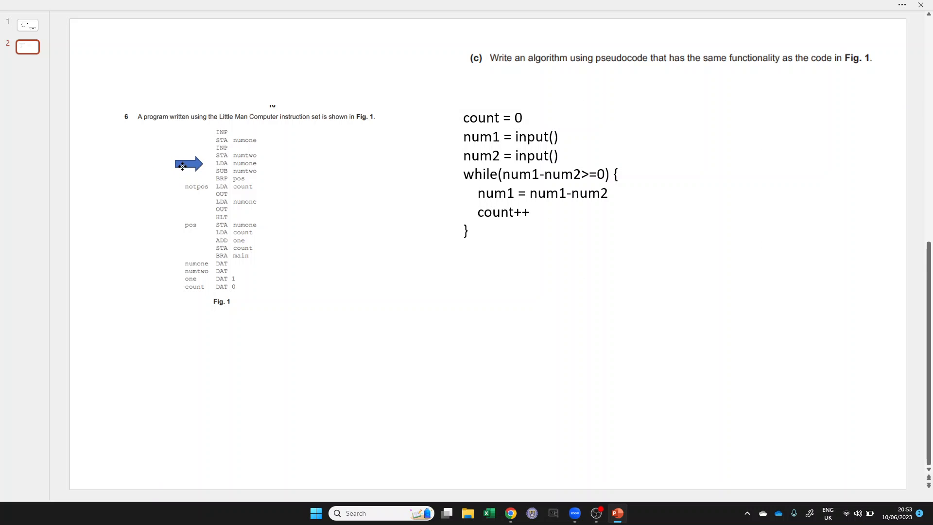
pyautogui.moveTo(189, 165); pyautogui.dragTo(189, 179)
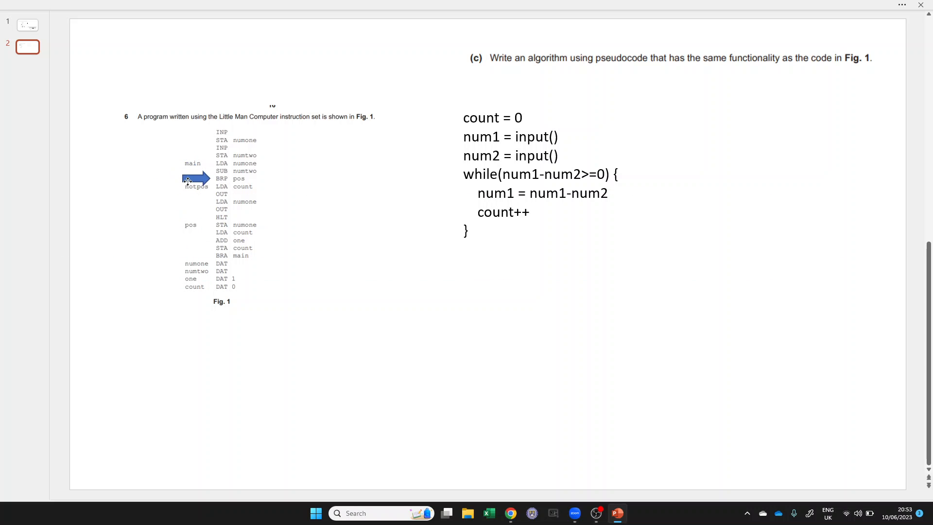
pyautogui.click(196, 178)
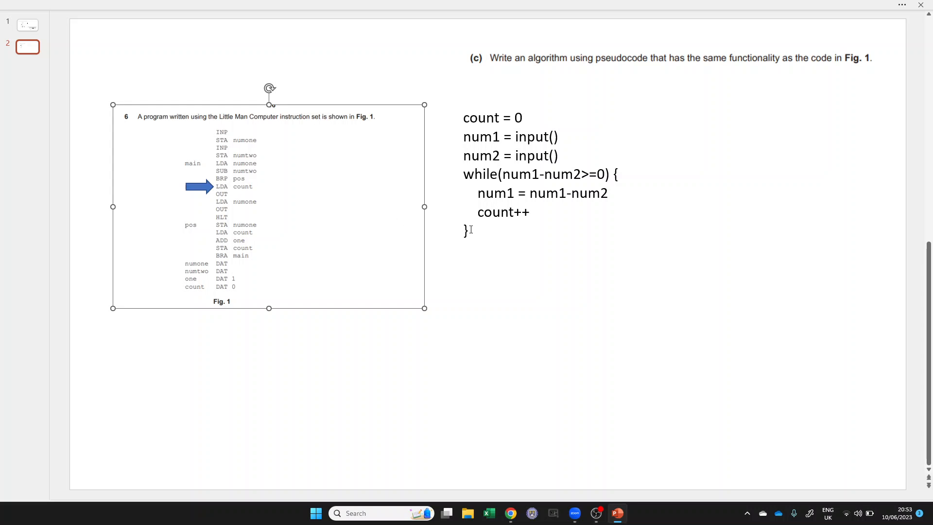
# Step: Add print(count) and Print(num1) lines after the while-loop pseudocode
pyautogui.write('prin')
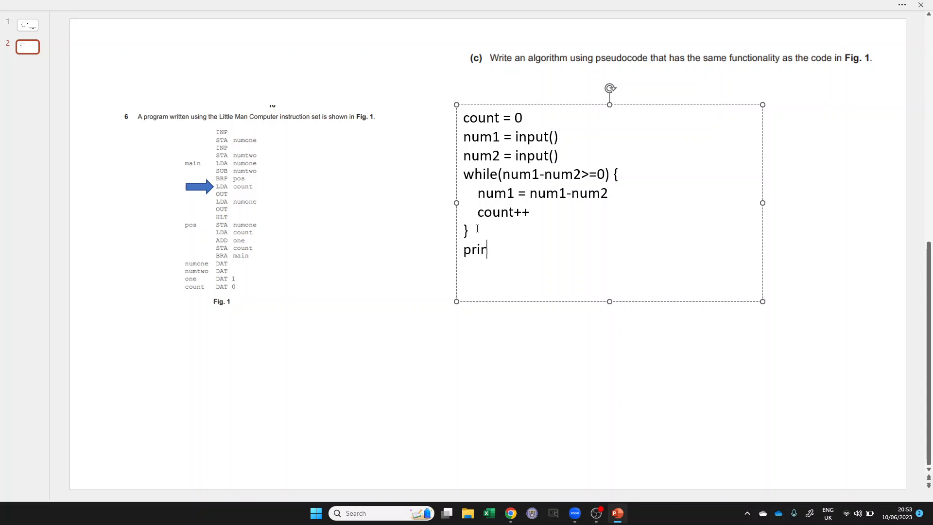
pyautogui.write('t()')
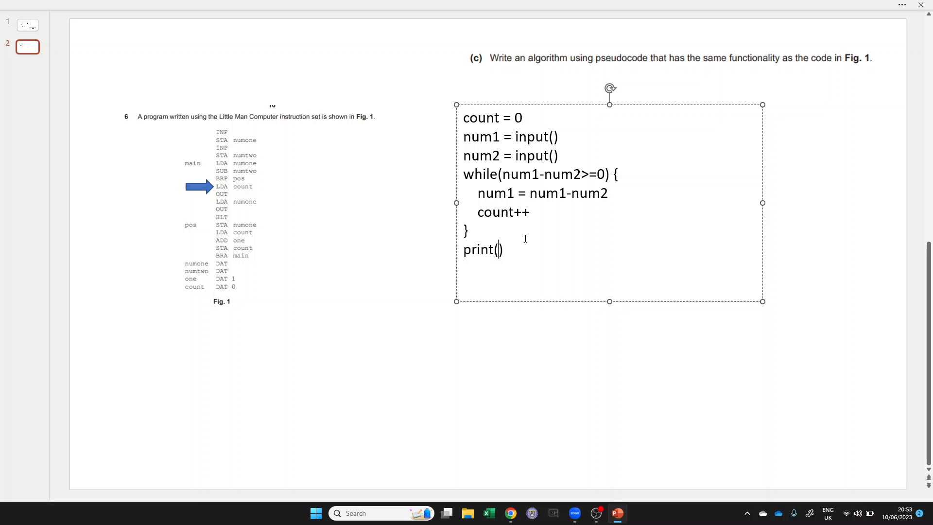
pyautogui.write('count')
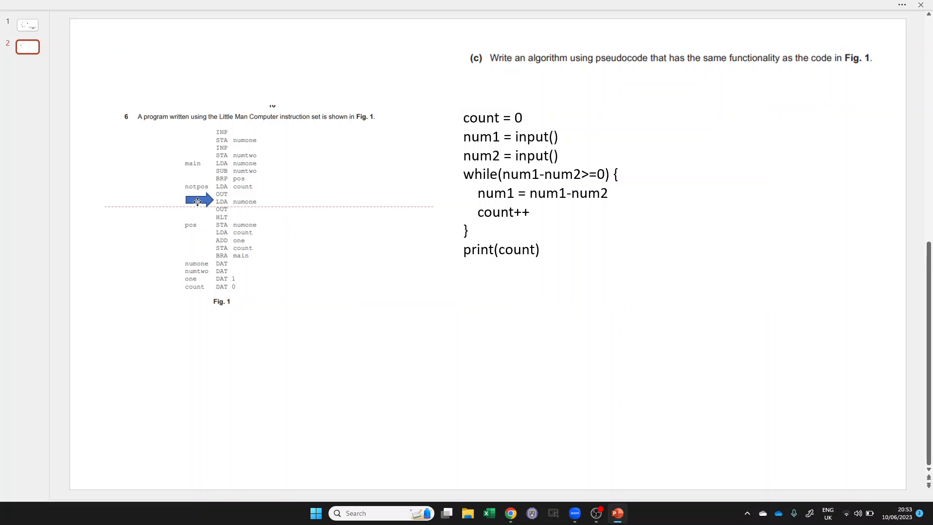
pyautogui.click(196, 201)
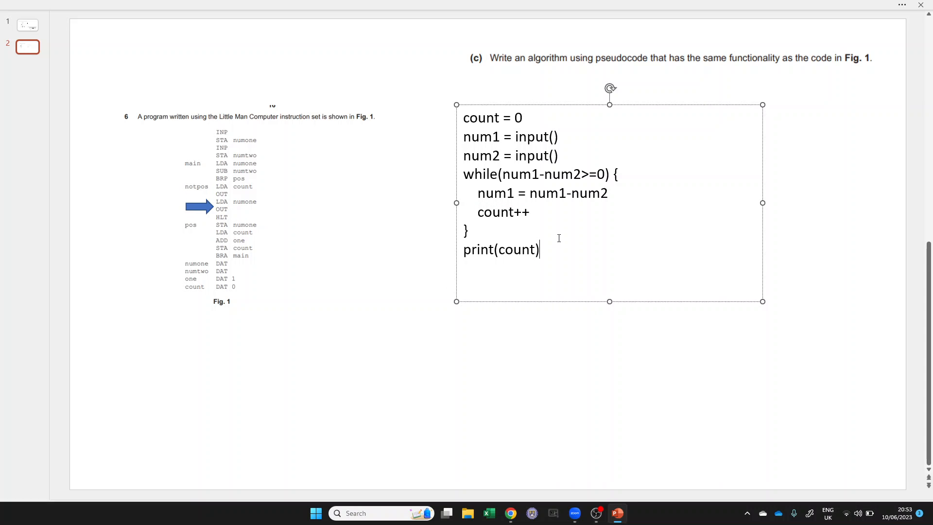
pyautogui.write('Print(nu')
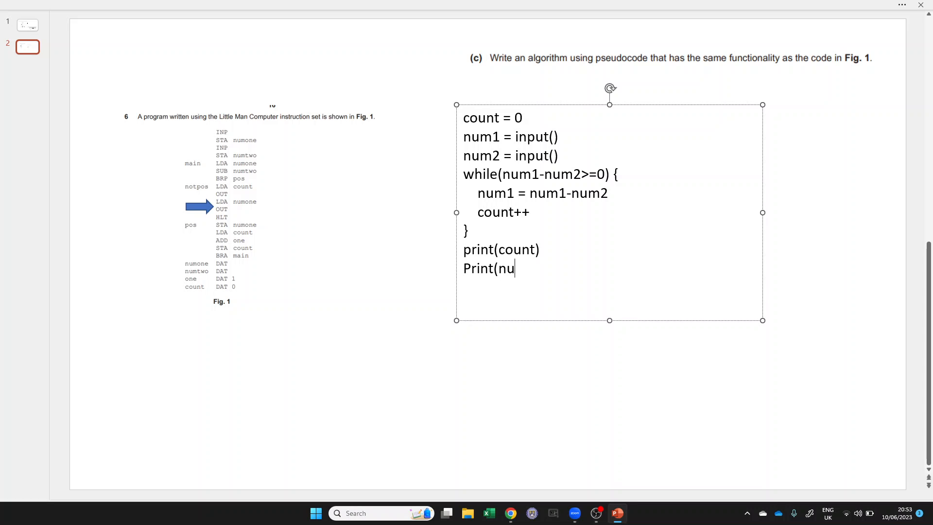
pyautogui.write('m1)')
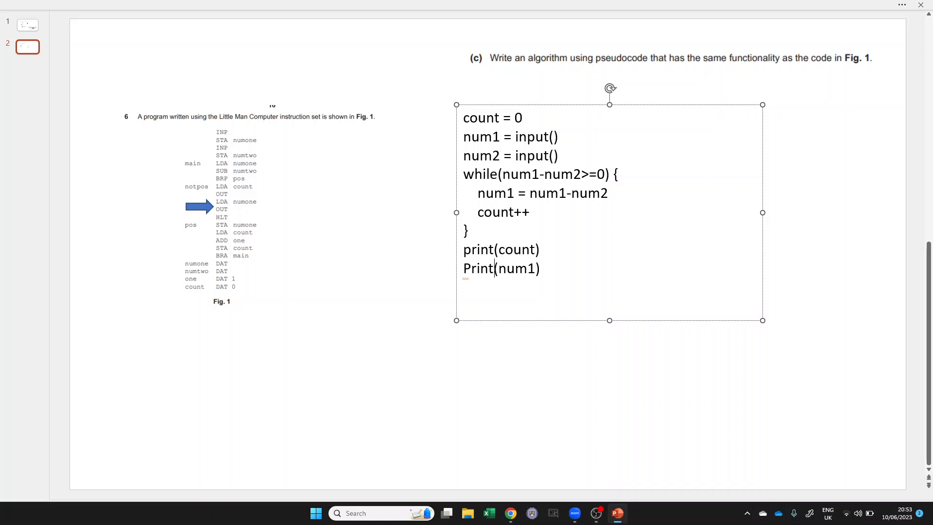
pyautogui.press('Backspace')
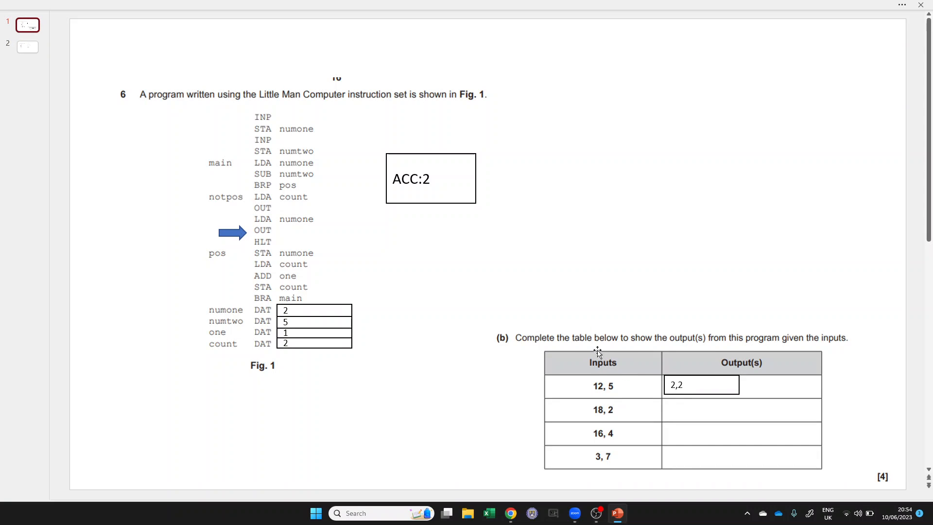
pyautogui.moveTo(276, 194)
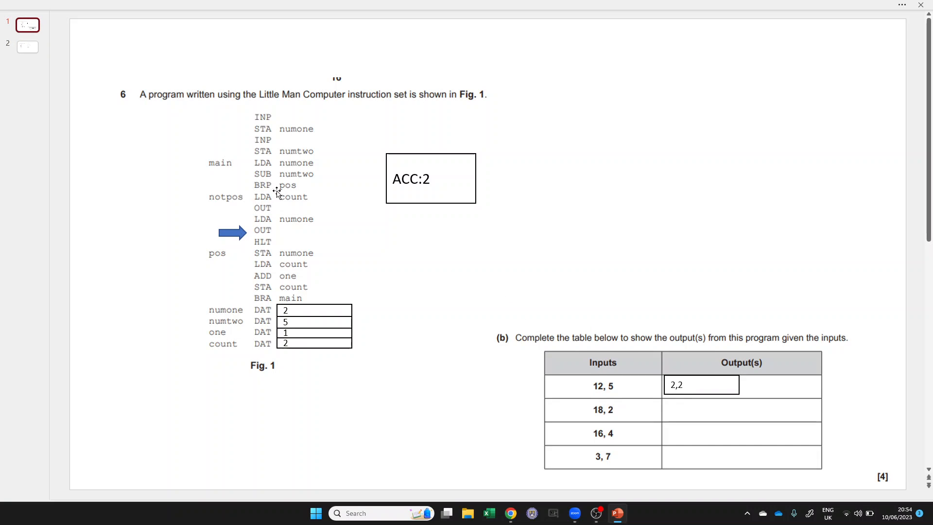
pyautogui.moveTo(331, 181)
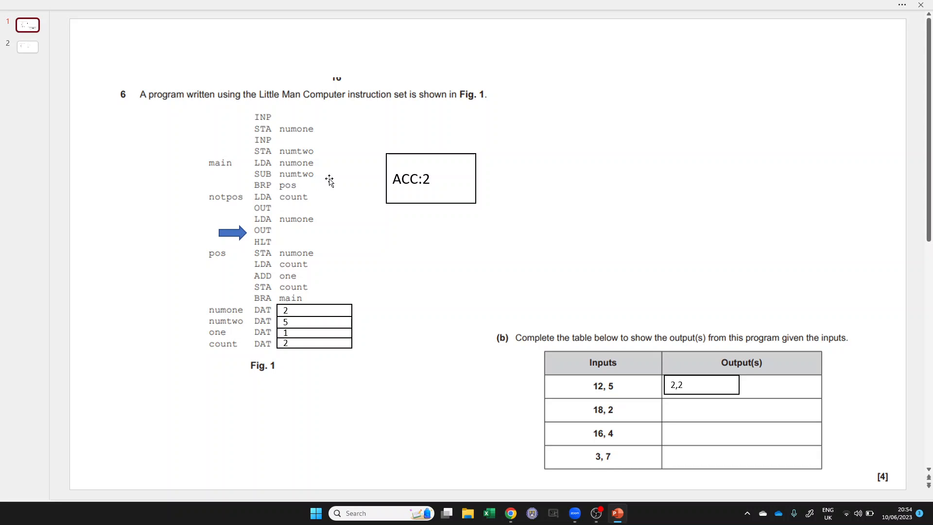
pyautogui.moveTo(472, 295)
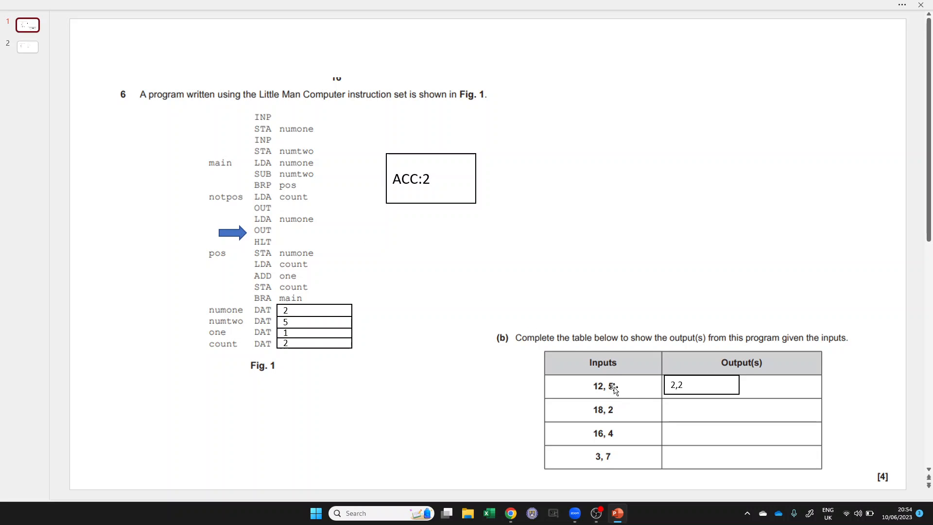
pyautogui.moveTo(598, 396)
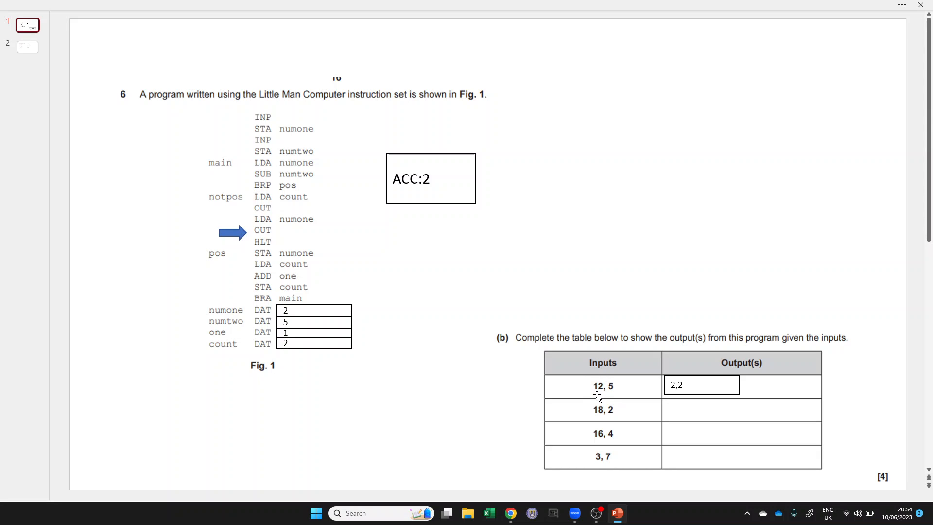
pyautogui.moveTo(595, 393)
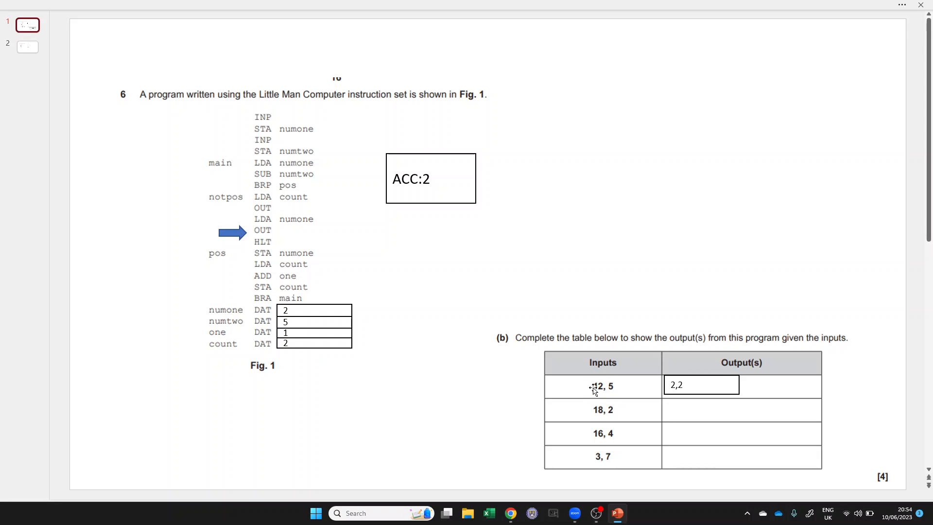
pyautogui.moveTo(578, 379)
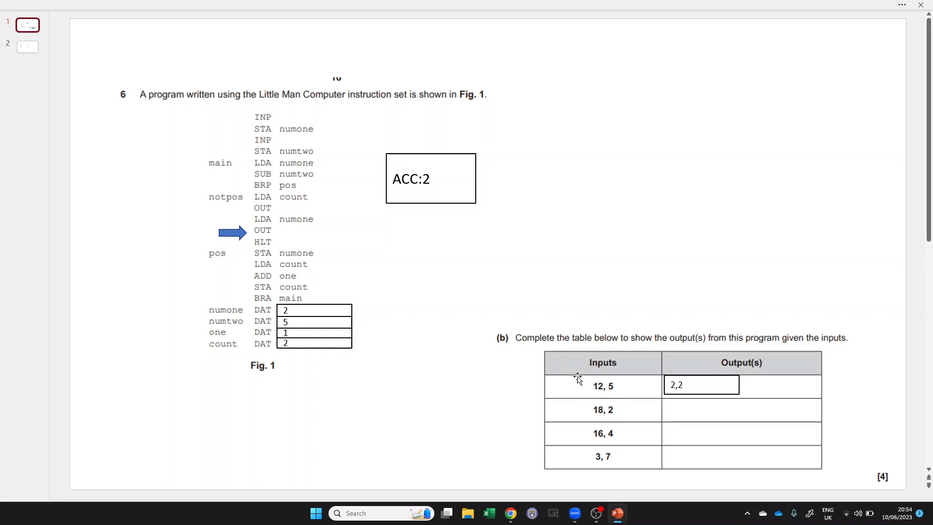
pyautogui.moveTo(274, 188)
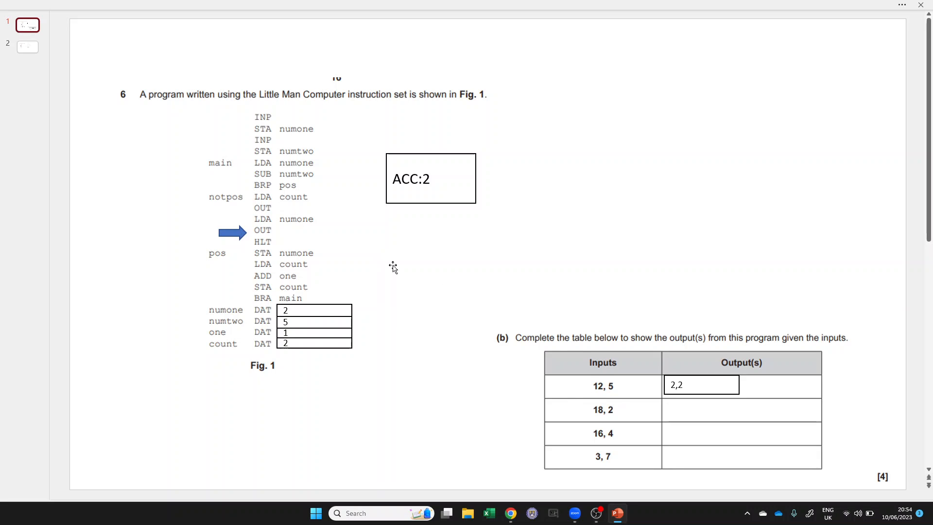
# Step: Show slide 1 with the traced Fig. 1 program, ACC:2 box and outputs table
pyautogui.click(28, 47)
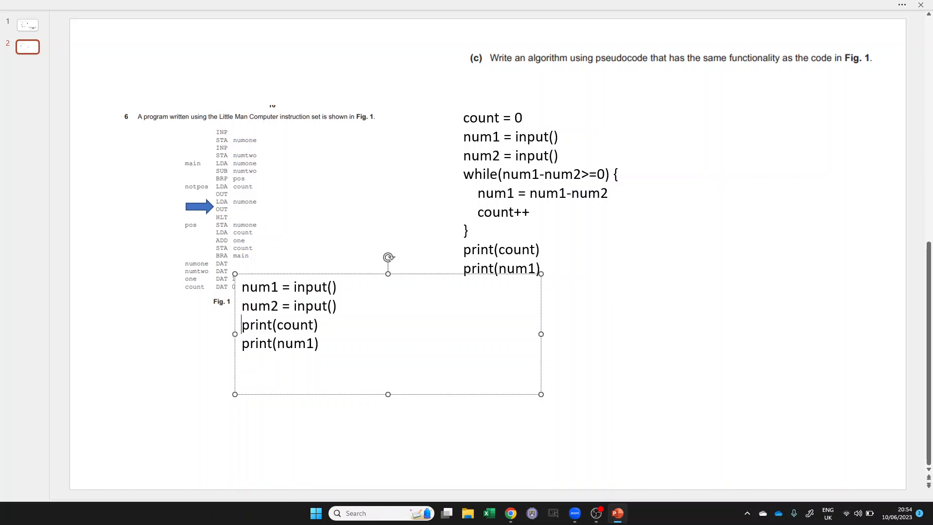
# Step: Change the copied print lines to print(num1 DIV 2) and print(num1 % num2)
pyautogui.doubleClick(295, 324)
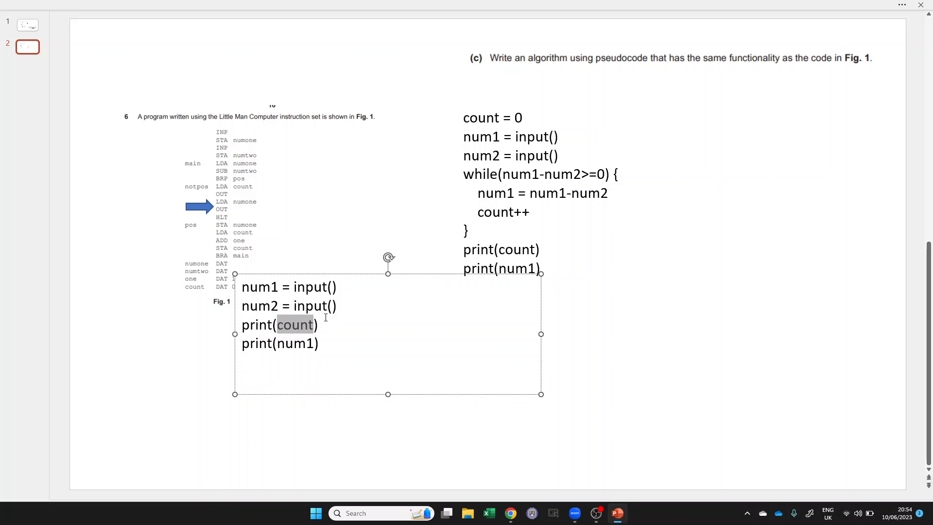
pyautogui.write('num1 /')
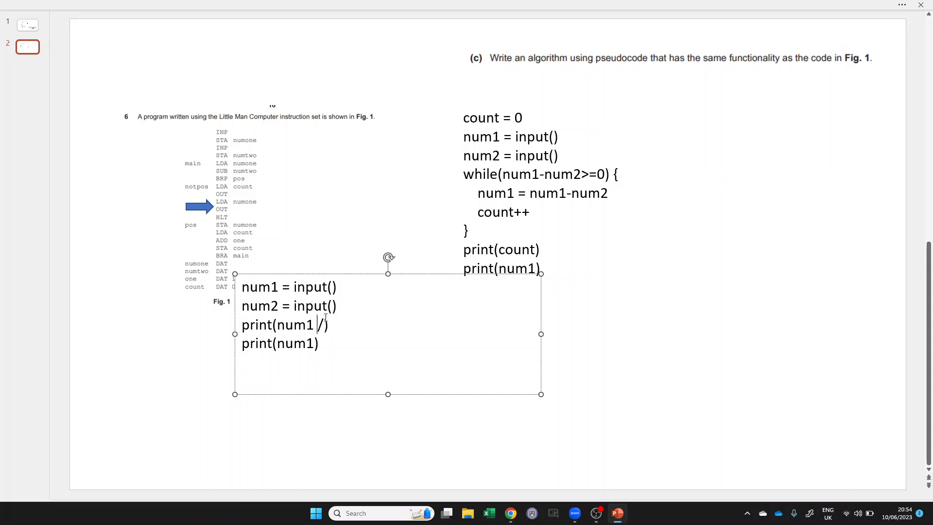
pyautogui.press('Backspace')
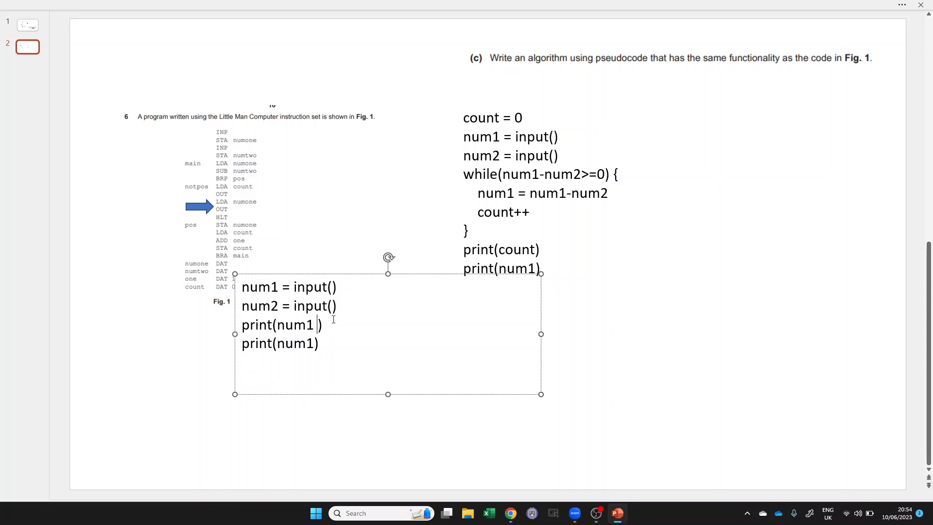
pyautogui.write('DIV 2')
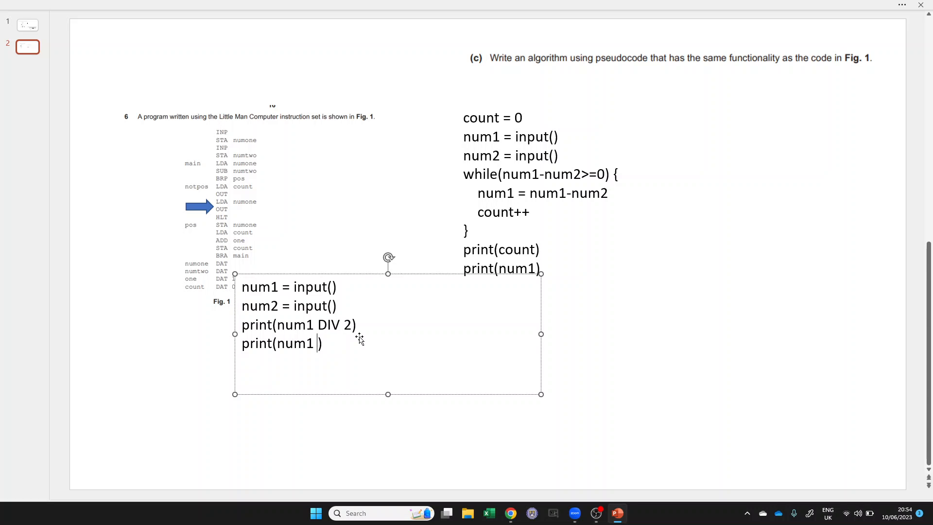
pyautogui.write('%')
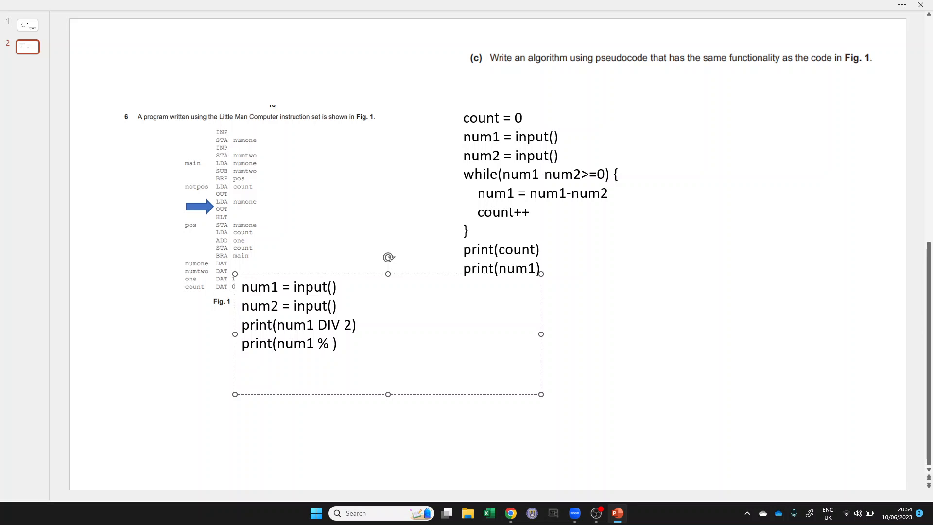
pyautogui.write('nu')
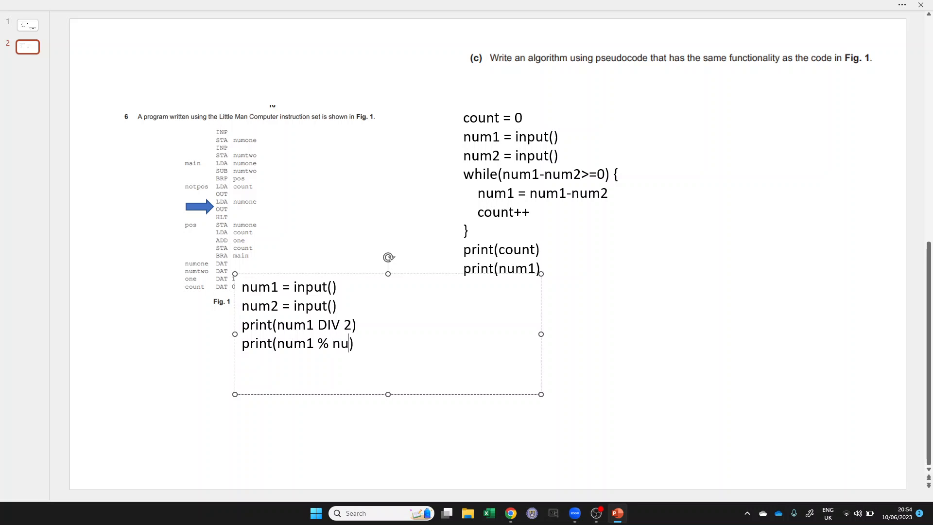
pyautogui.write('m2)')
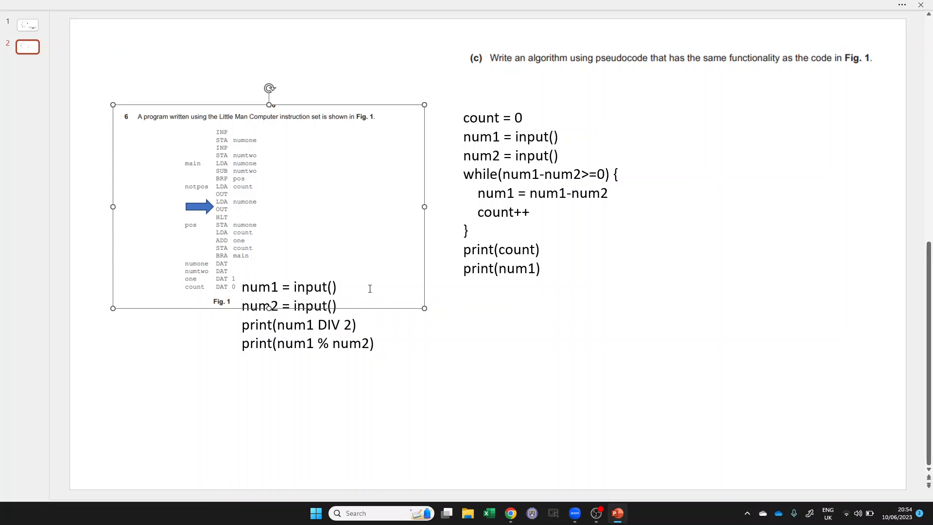